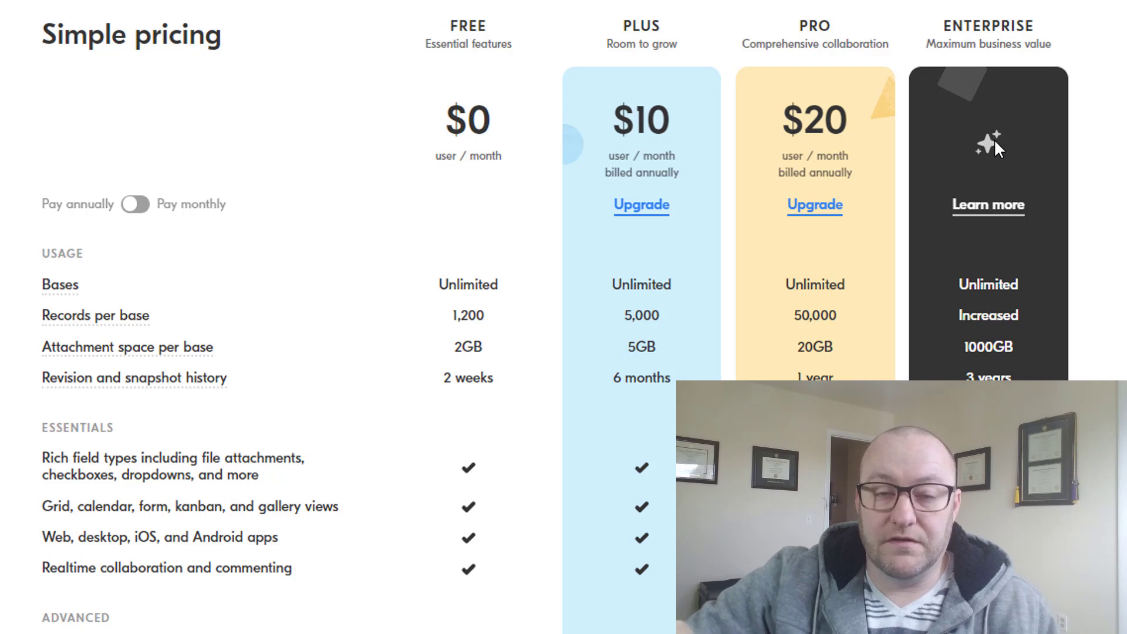
mouse_move(664, 141)
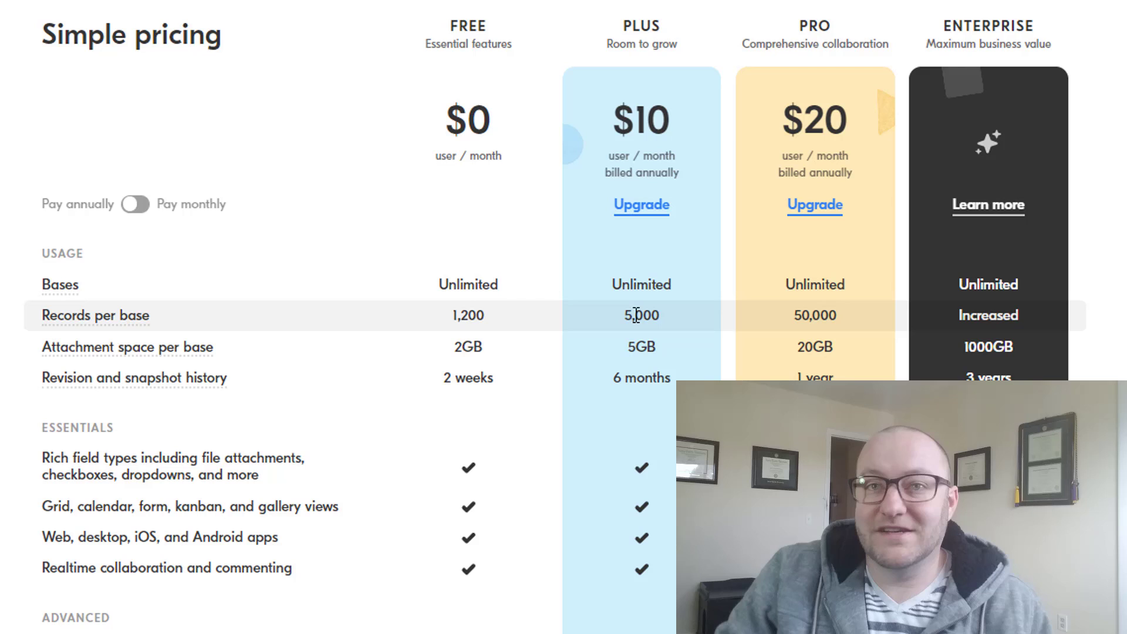
mouse_move(480, 323)
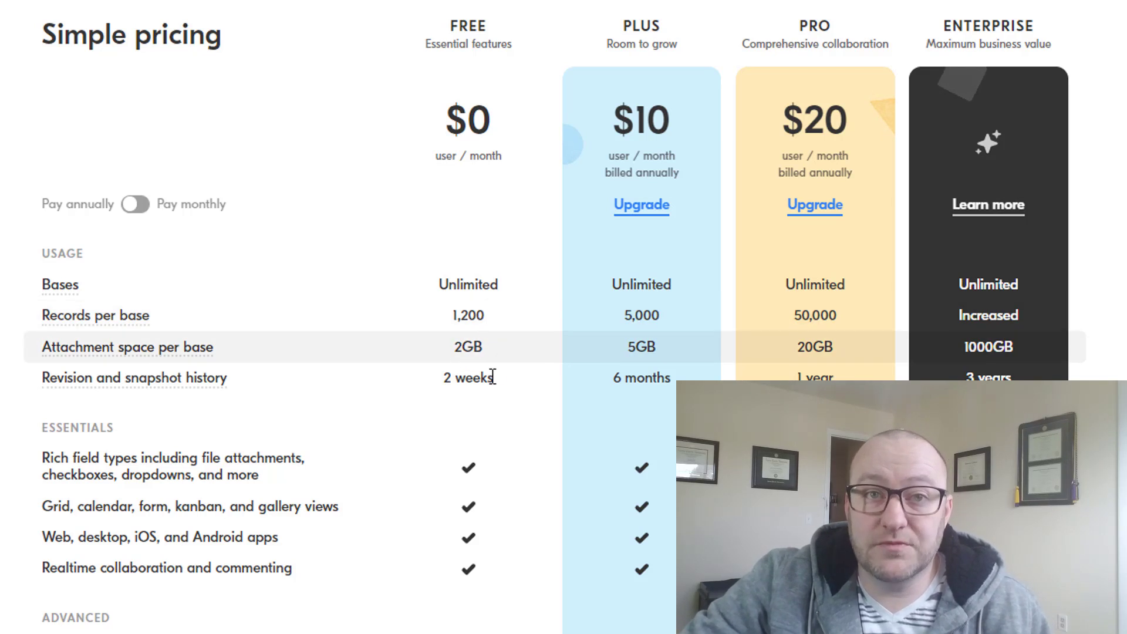
mouse_move(470, 378)
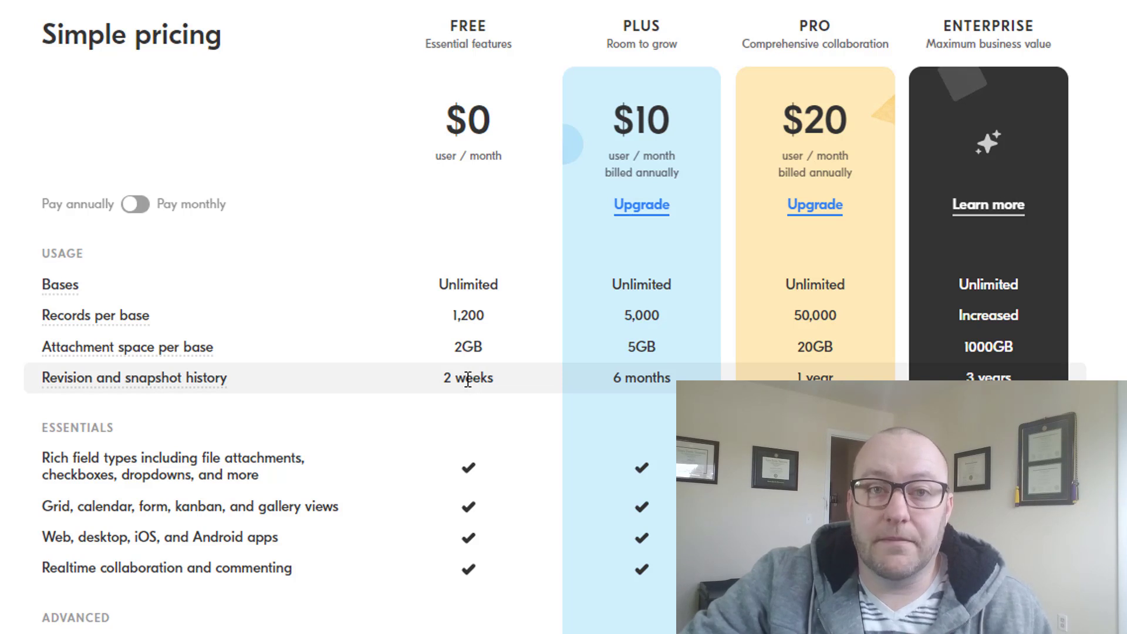
- Scroll the Free, Plus, Pro and Enterprise comparison down to the advanced features
scroll(down, 3)
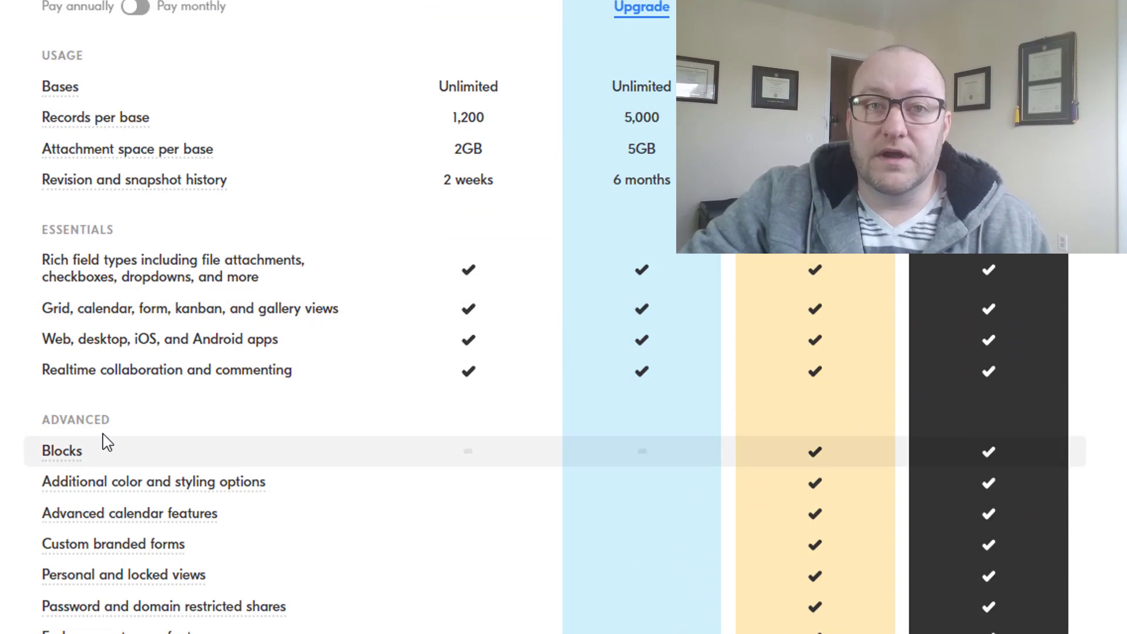
mouse_move(90, 473)
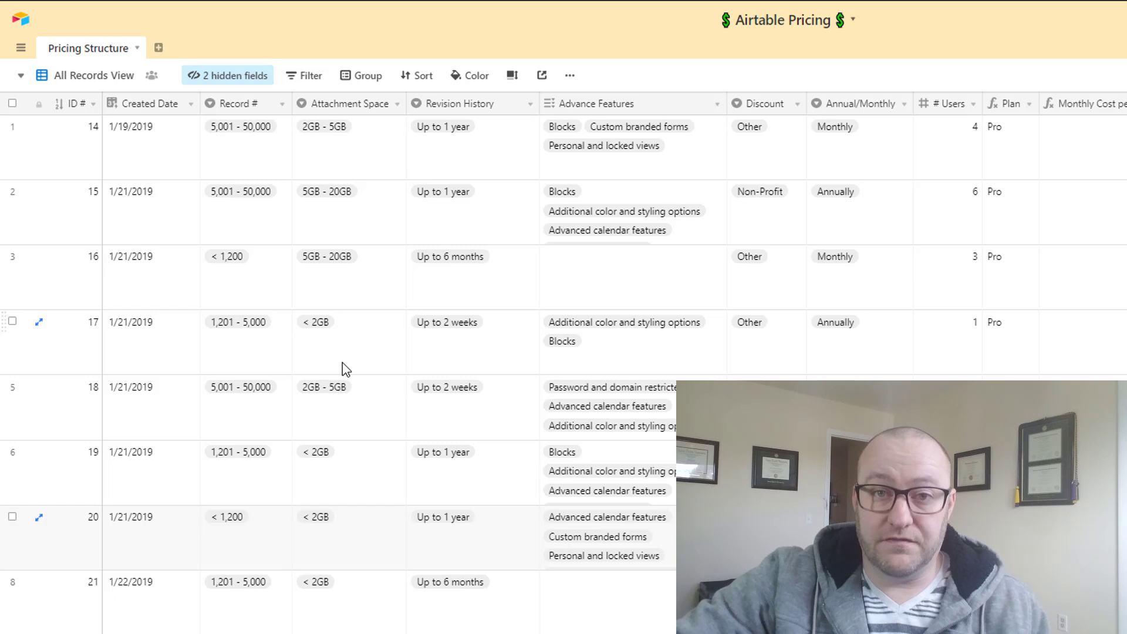
click(234, 74)
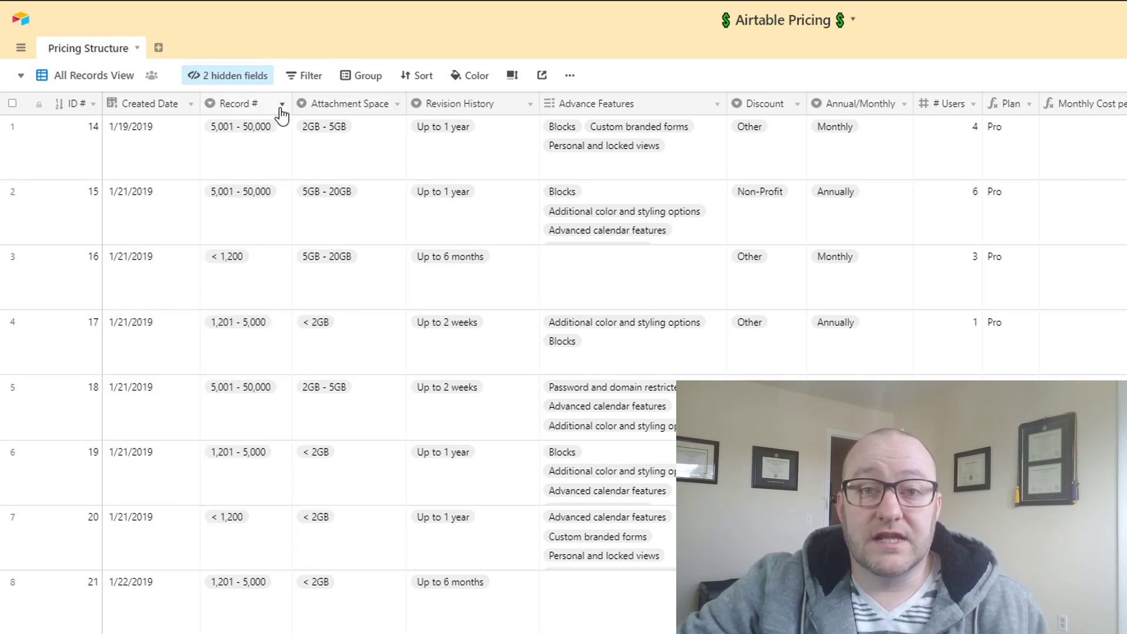
mouse_move(399, 111)
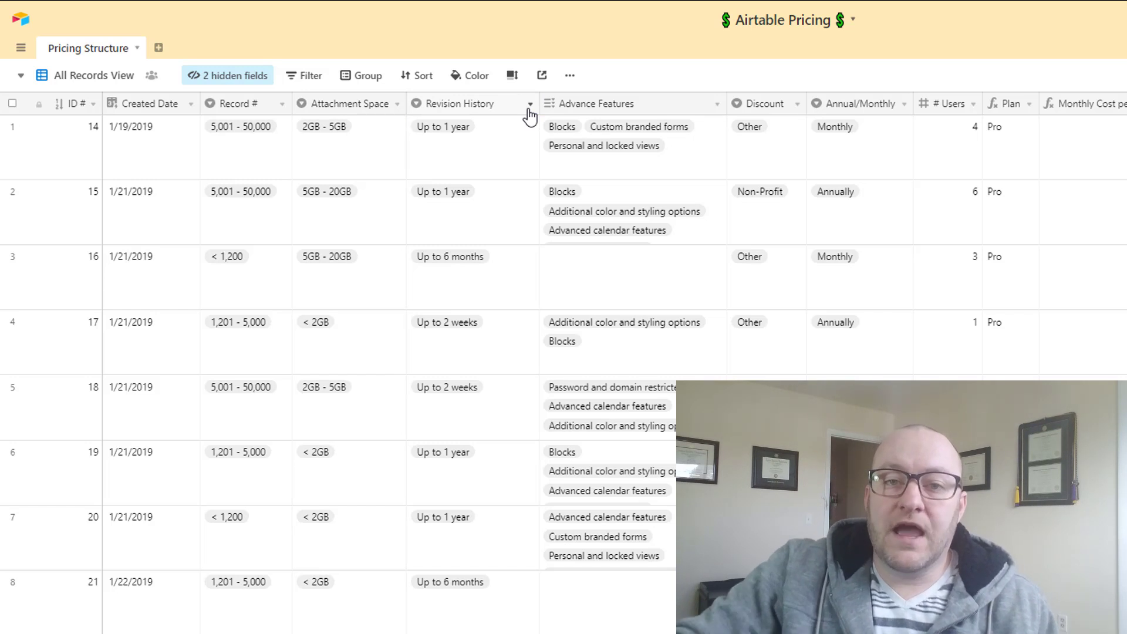
mouse_move(669, 106)
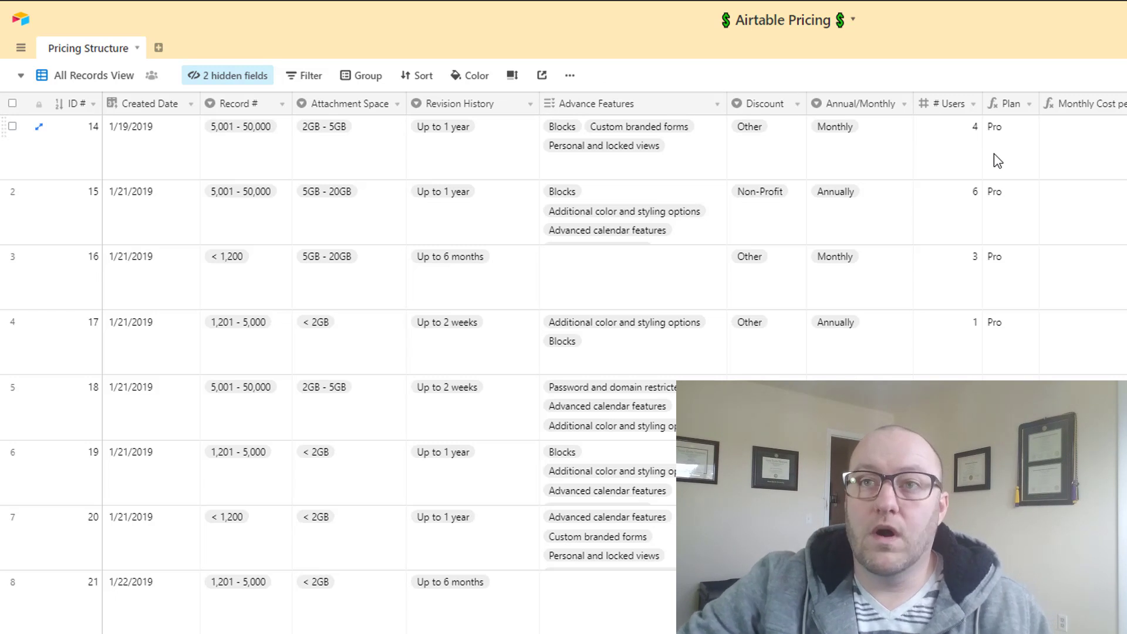
click(1010, 143)
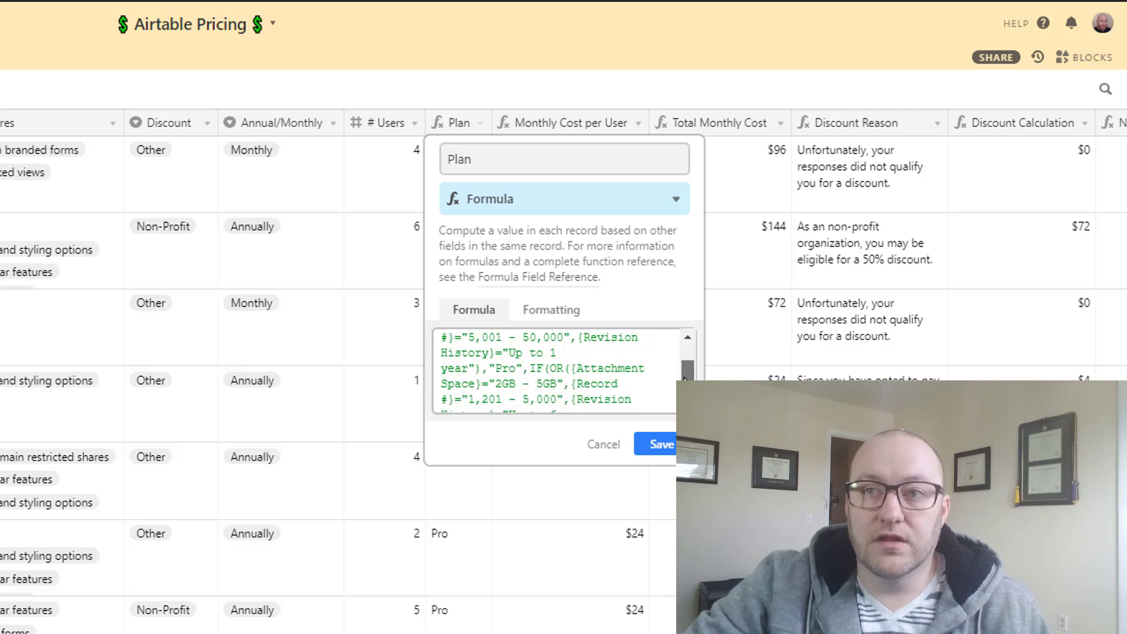
scroll(down, 3)
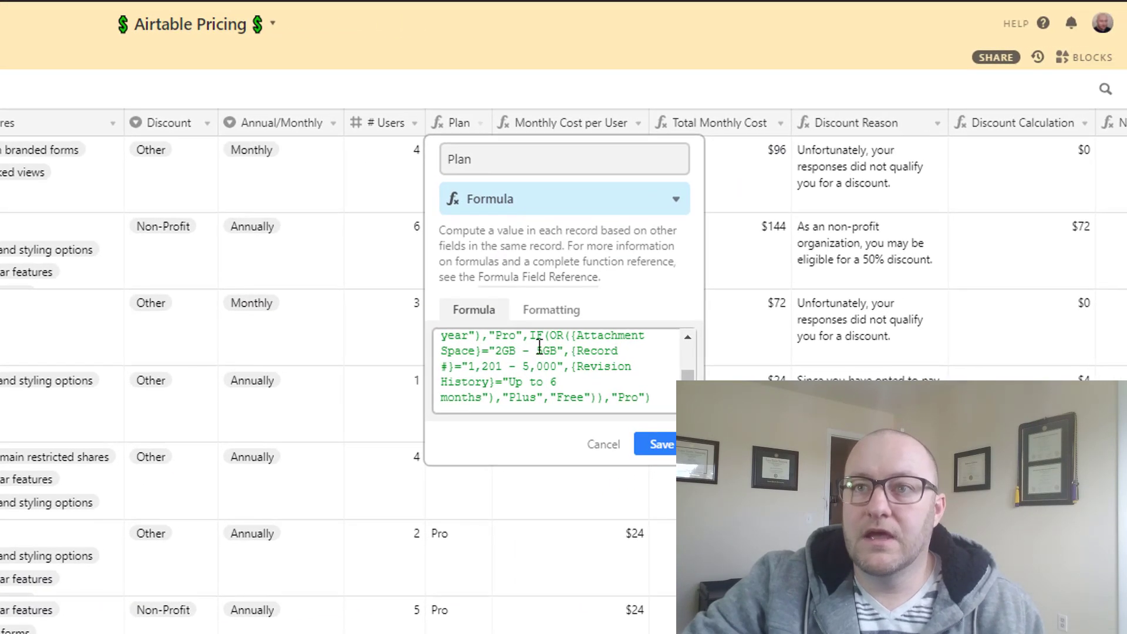
click(655, 444)
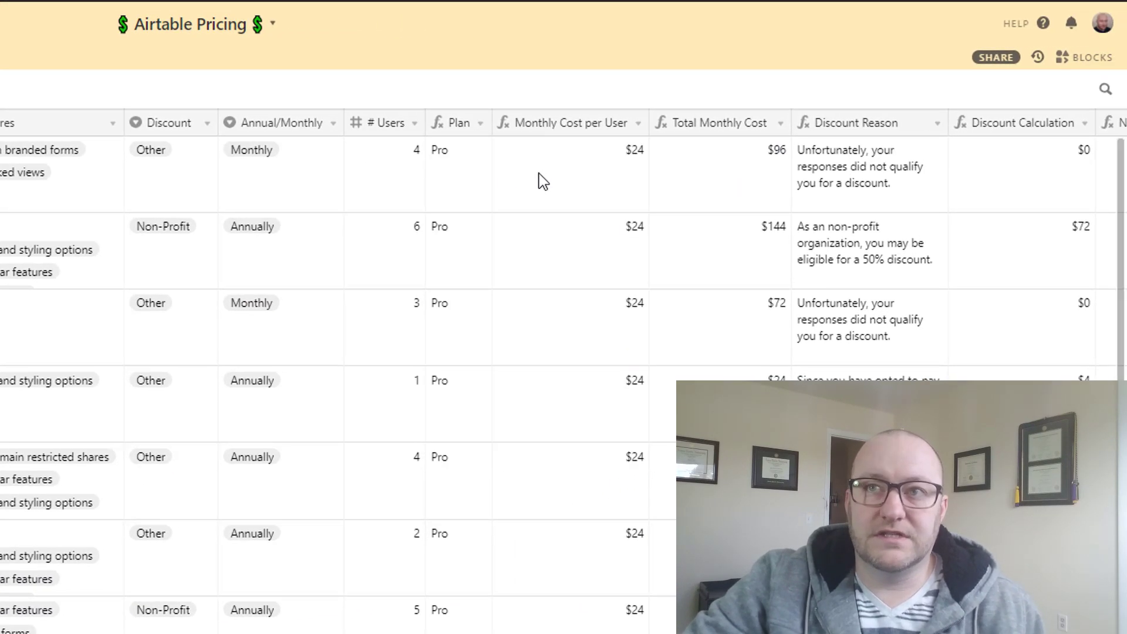
scroll(down, 3)
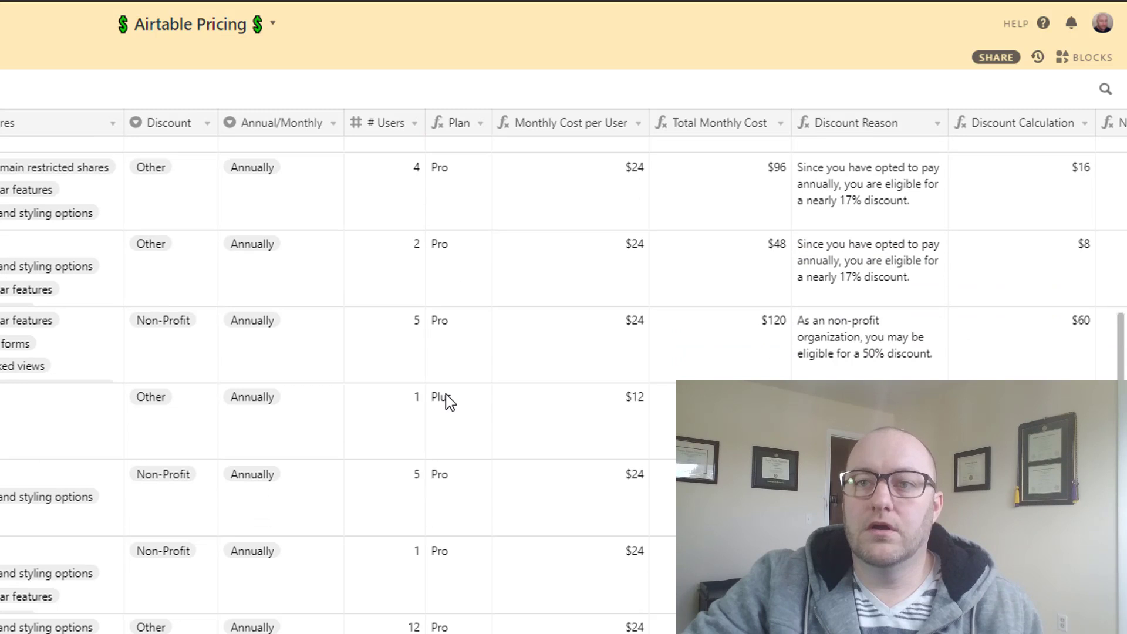
scroll(down, 3)
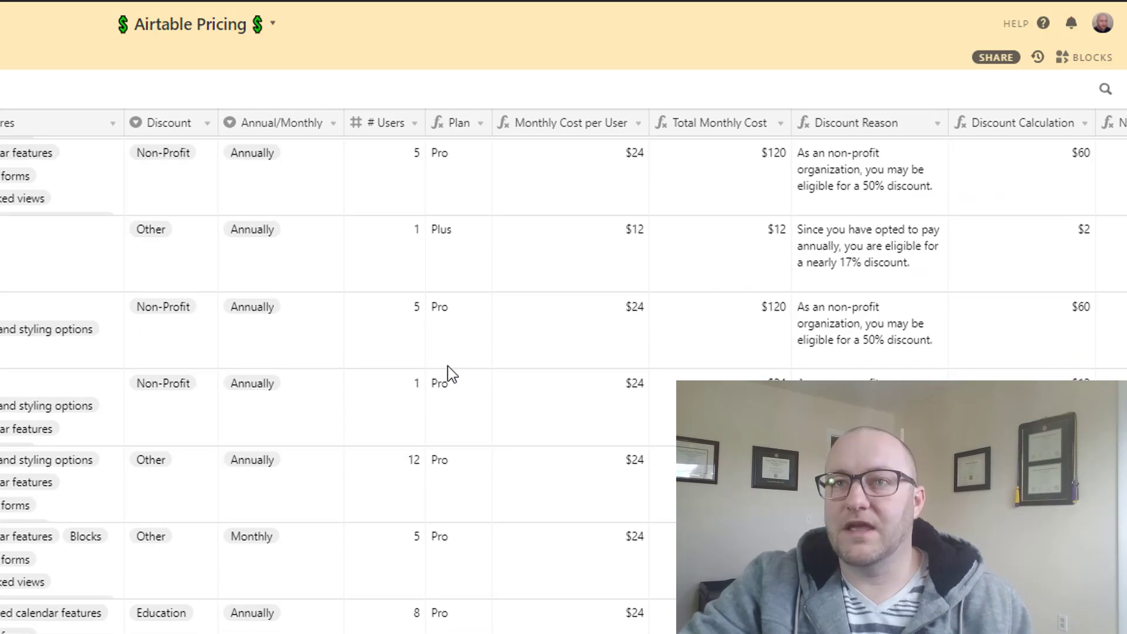
click(446, 229)
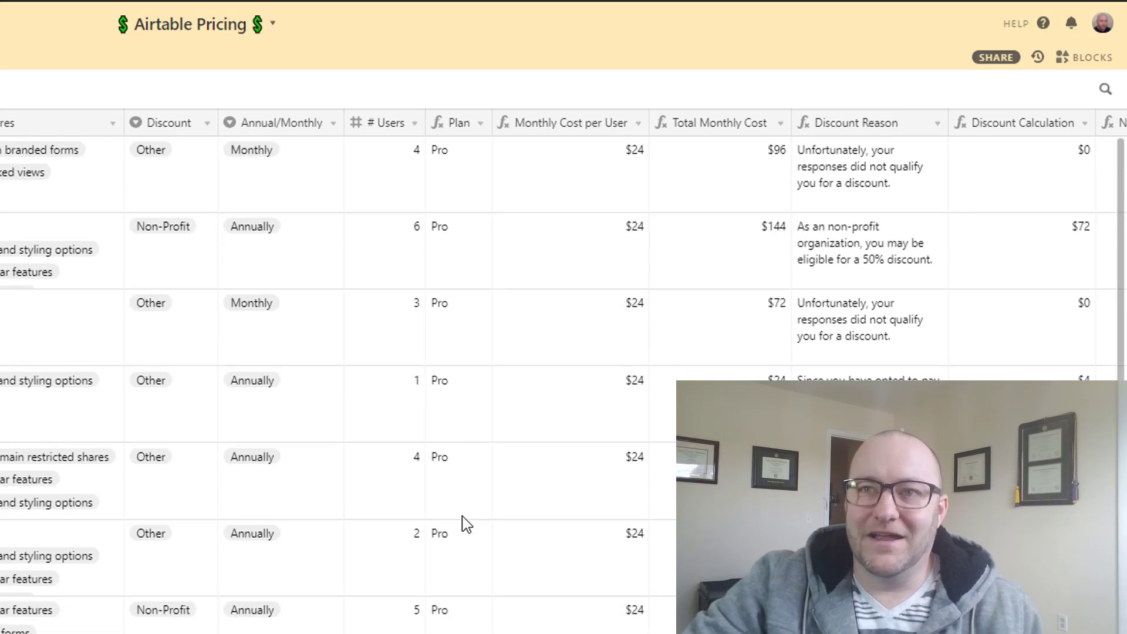
click(449, 149)
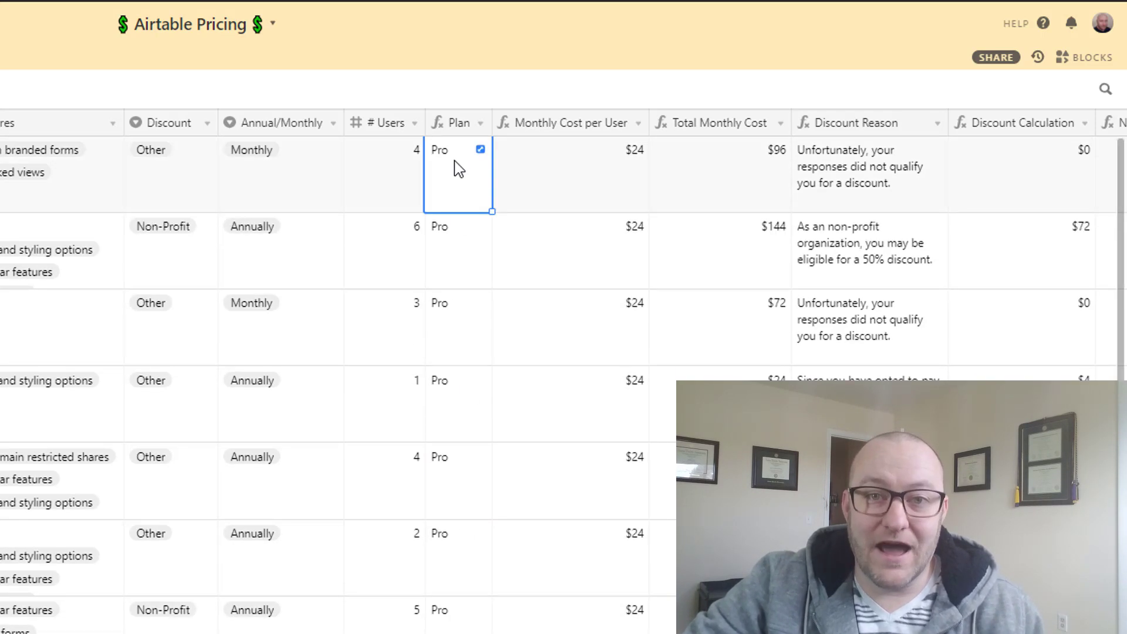
mouse_move(558, 192)
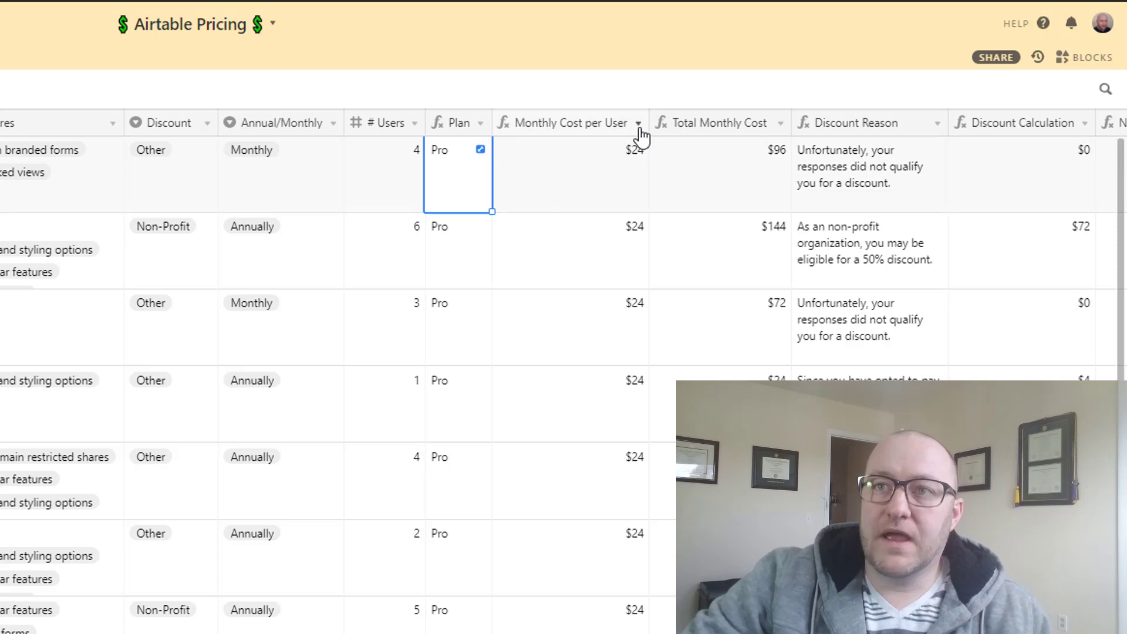
click(638, 122)
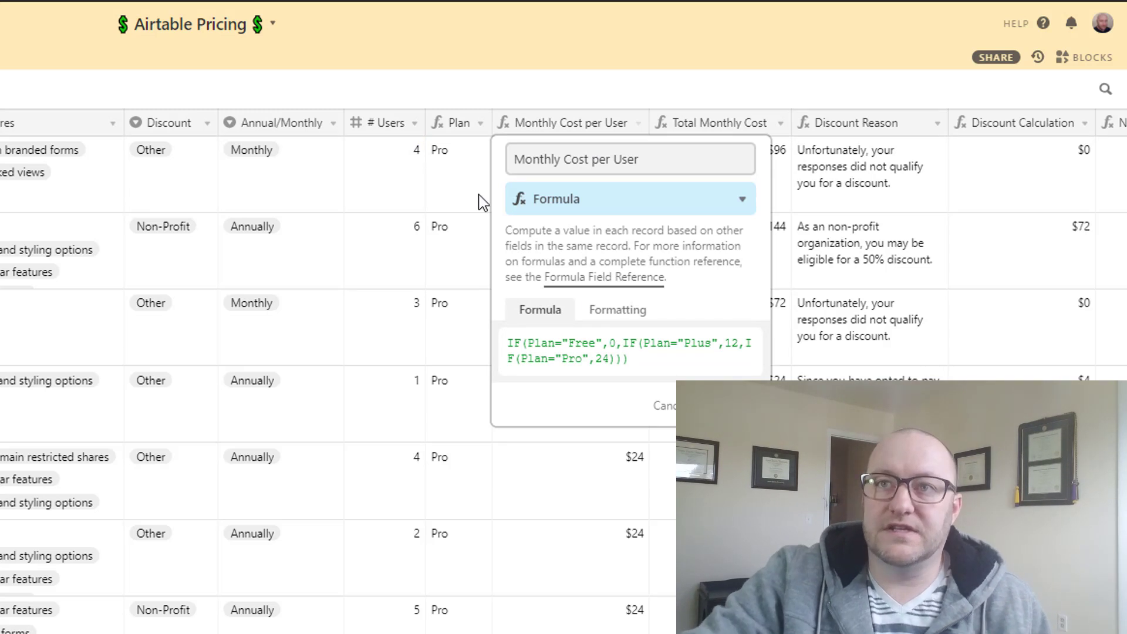
mouse_move(458, 464)
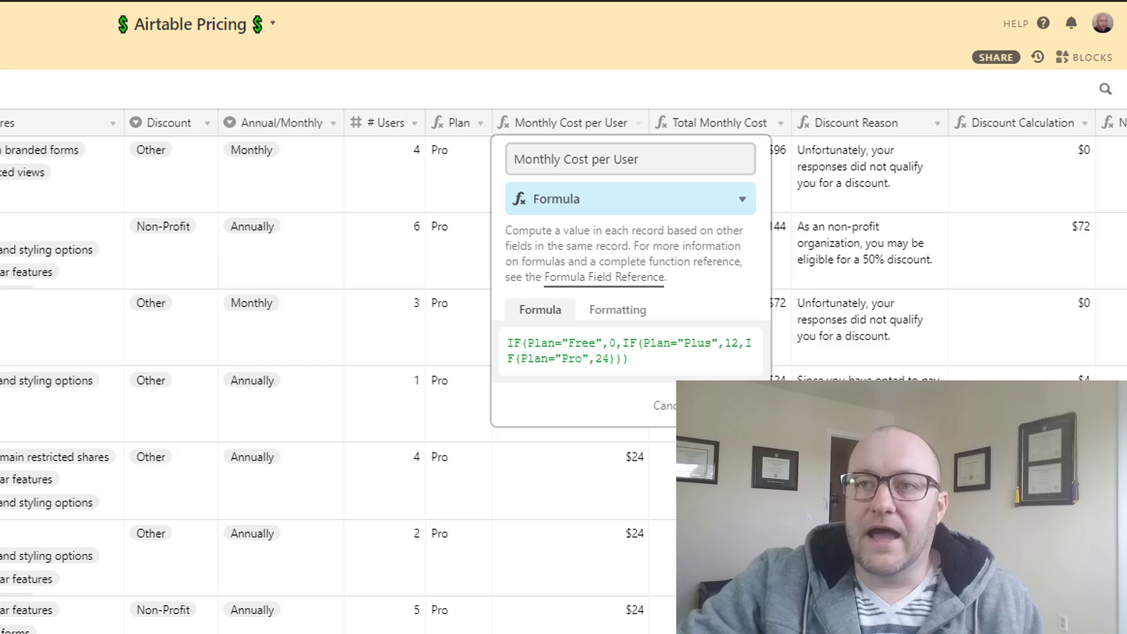
click(638, 178)
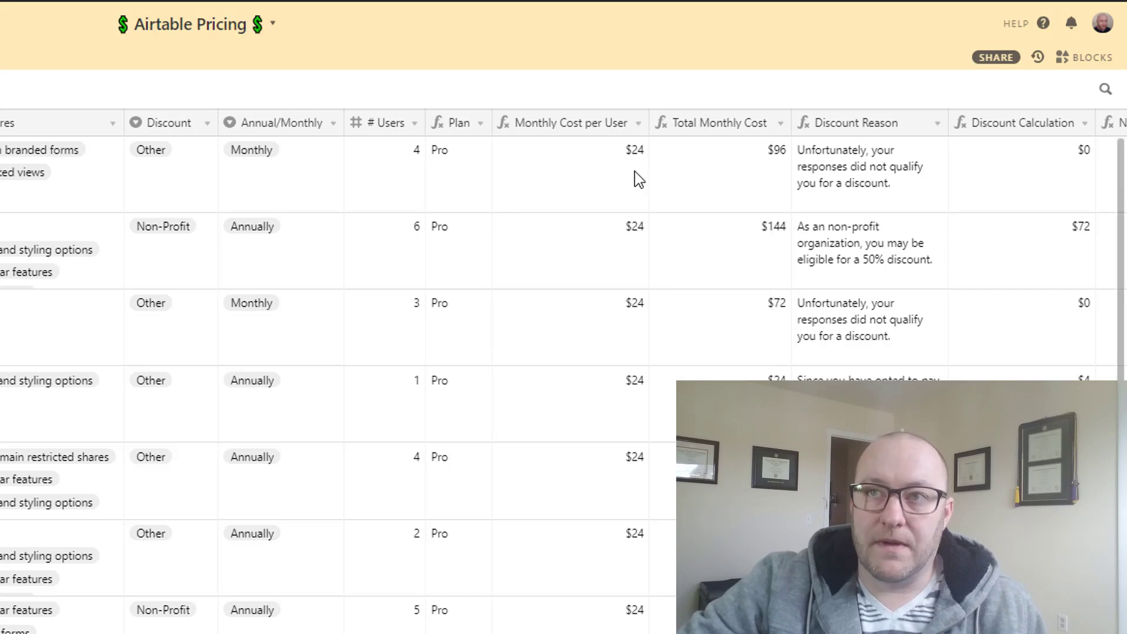
mouse_move(732, 171)
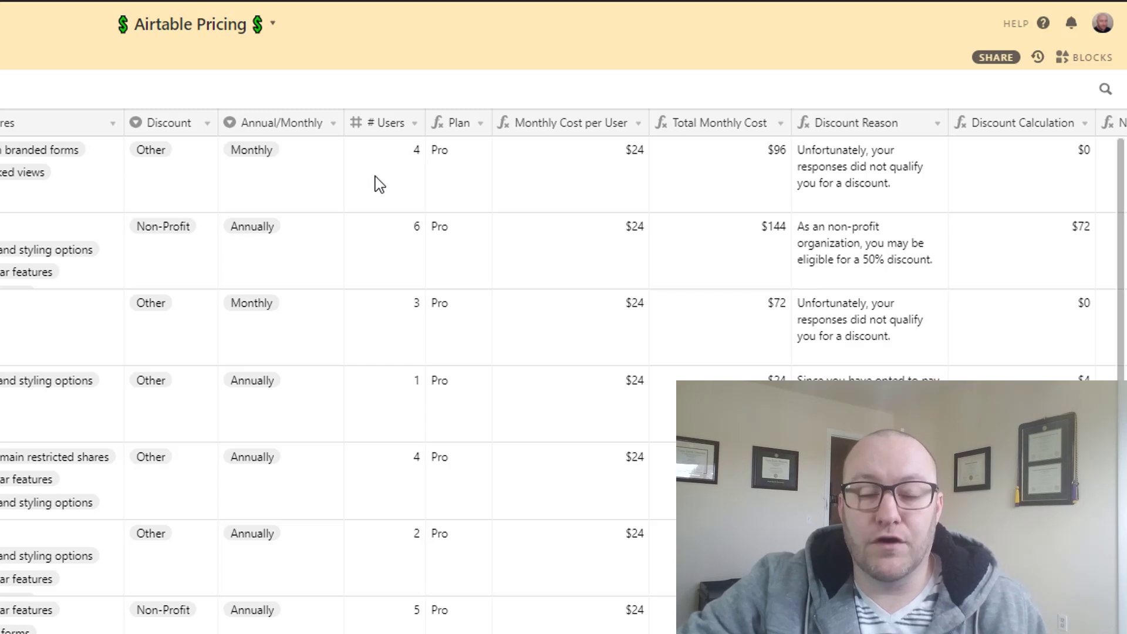
mouse_move(601, 183)
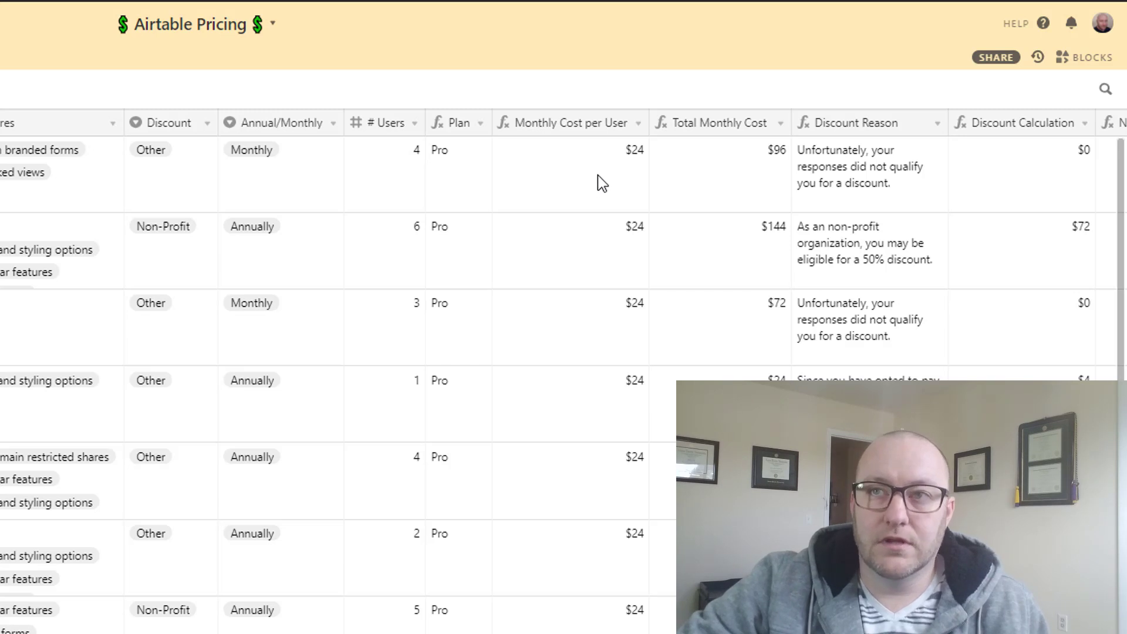
- Check the first row's Total Monthly Cost, then view the Nonprofits 50% discount application page
click(570, 175)
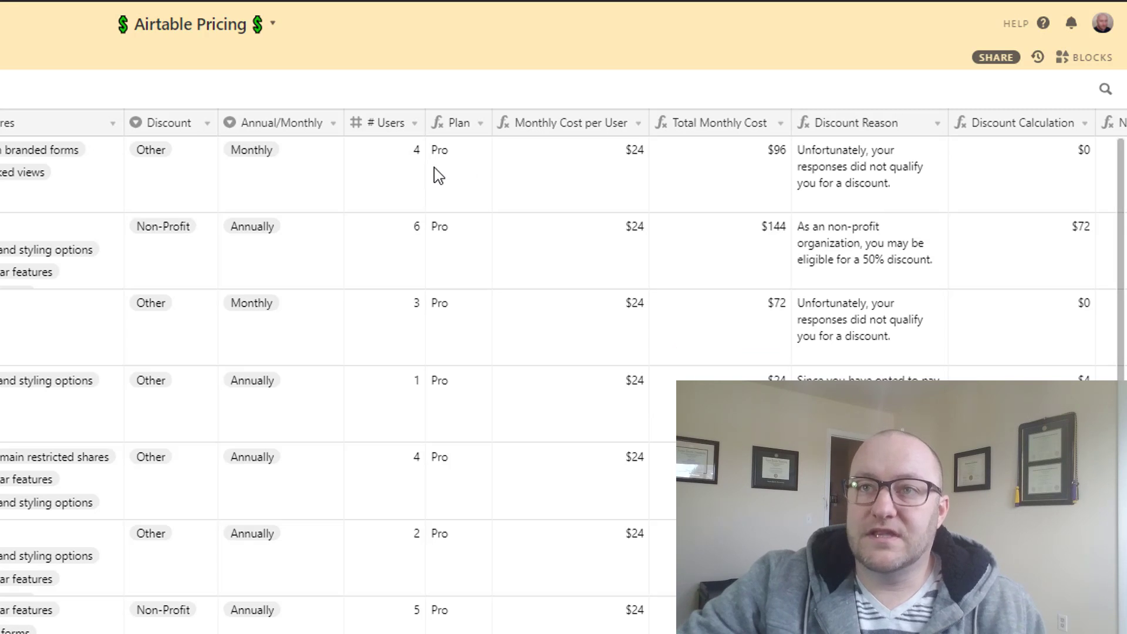
click(439, 149)
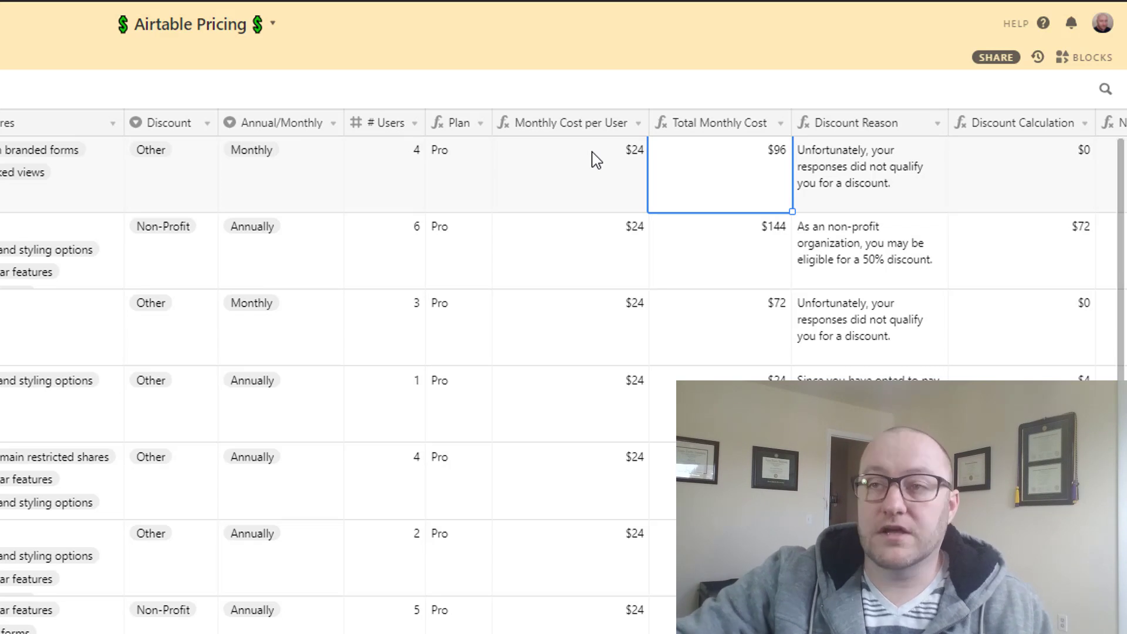
click(863, 165)
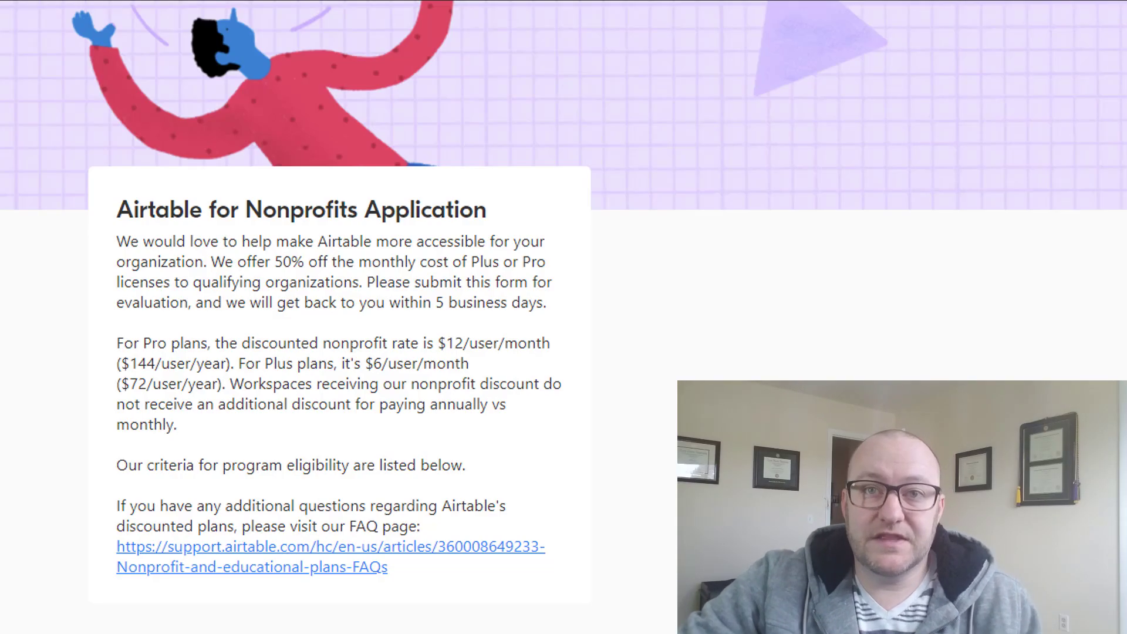
scroll(down, 3)
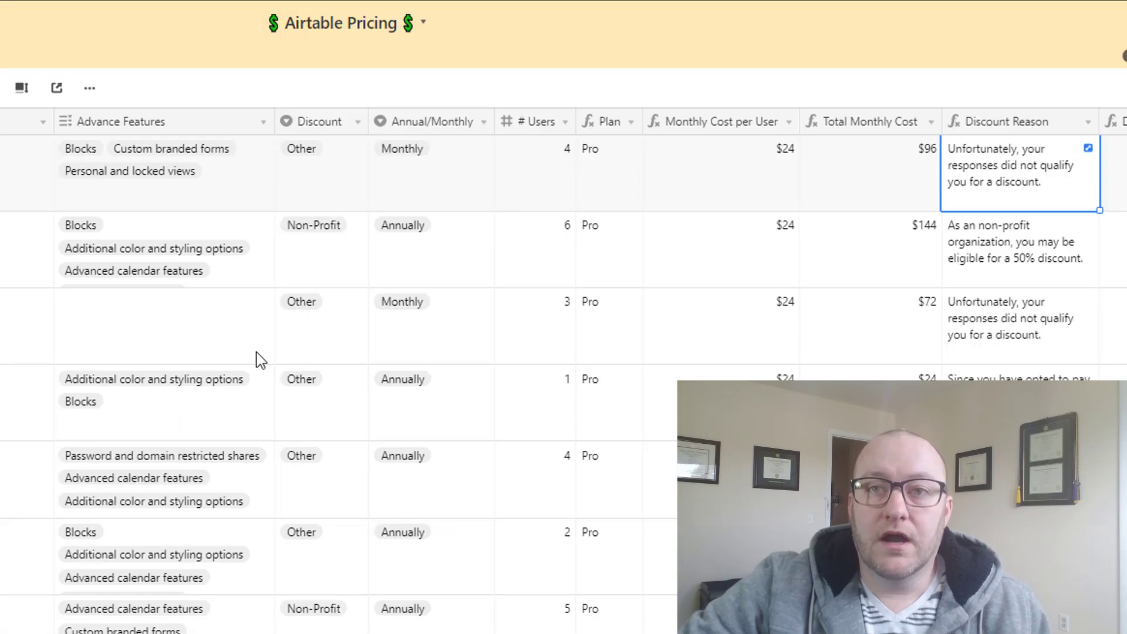
mouse_move(891, 206)
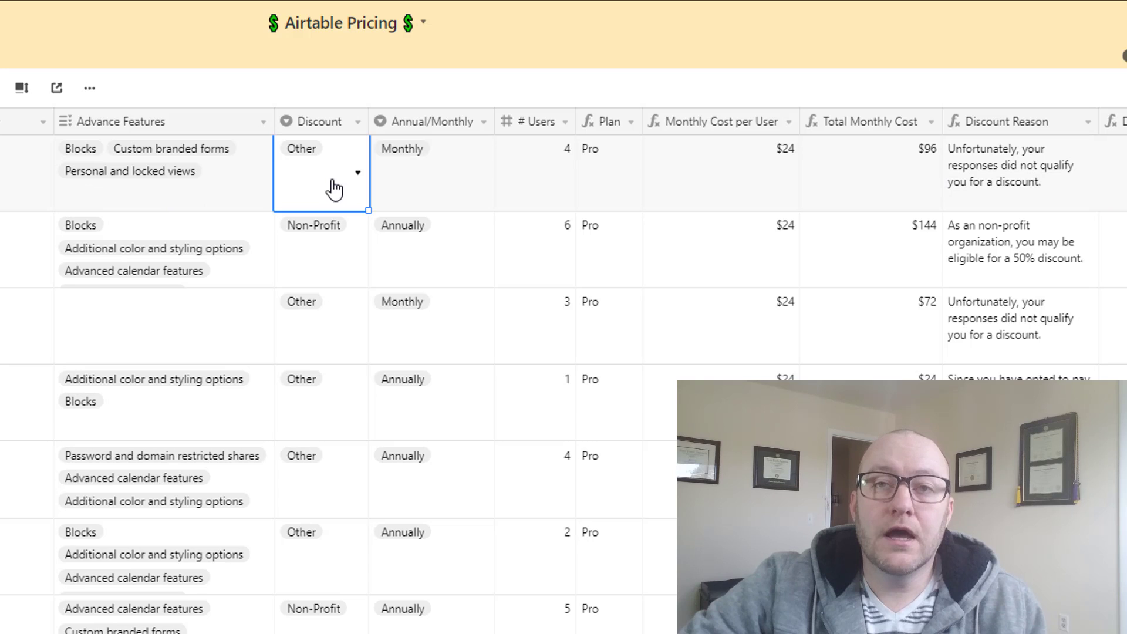
click(318, 173)
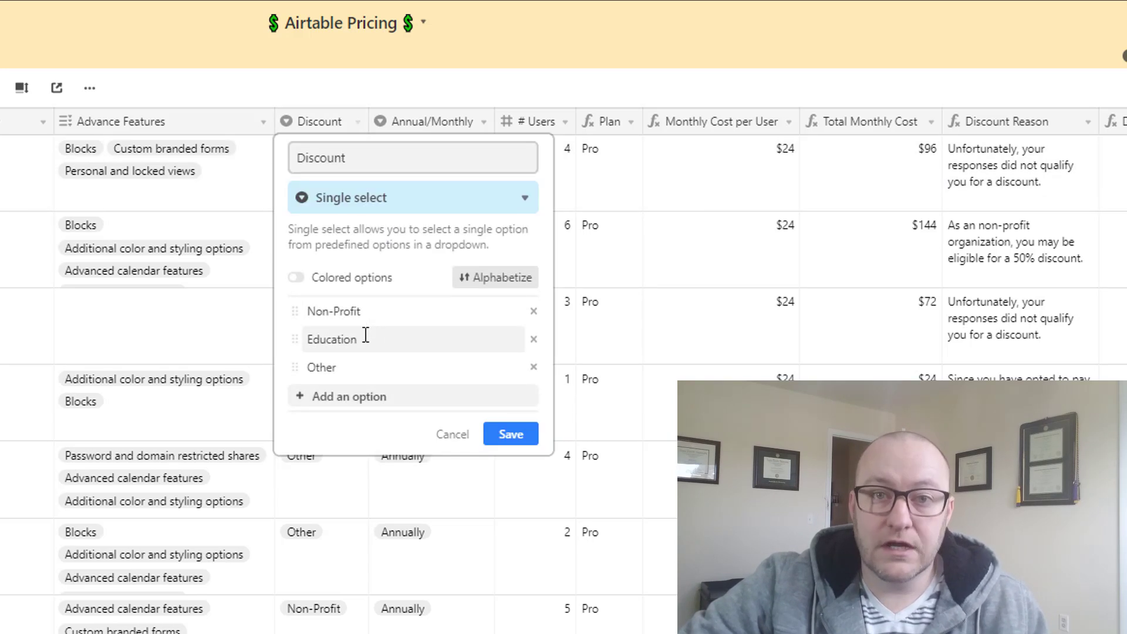
click(509, 433)
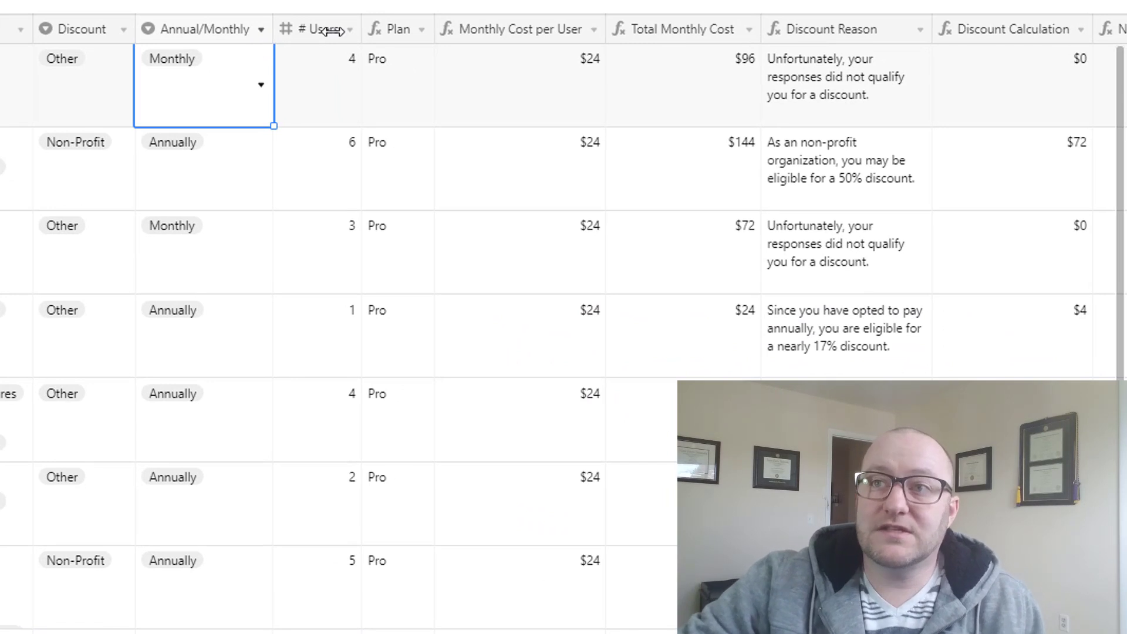
click(925, 29)
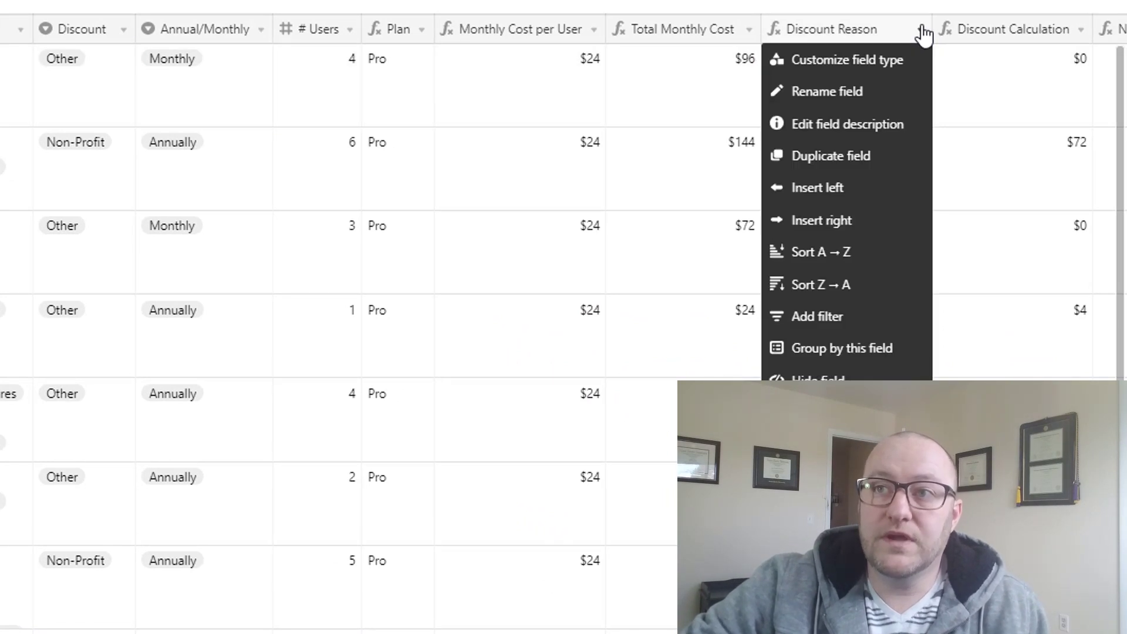
click(846, 58)
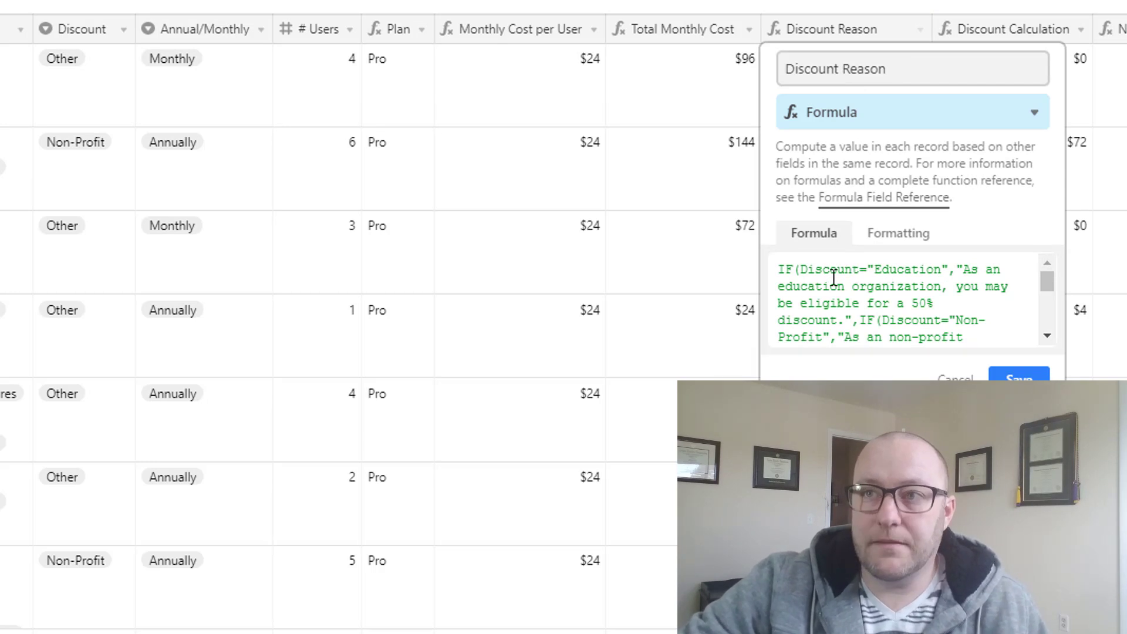
mouse_move(132, 92)
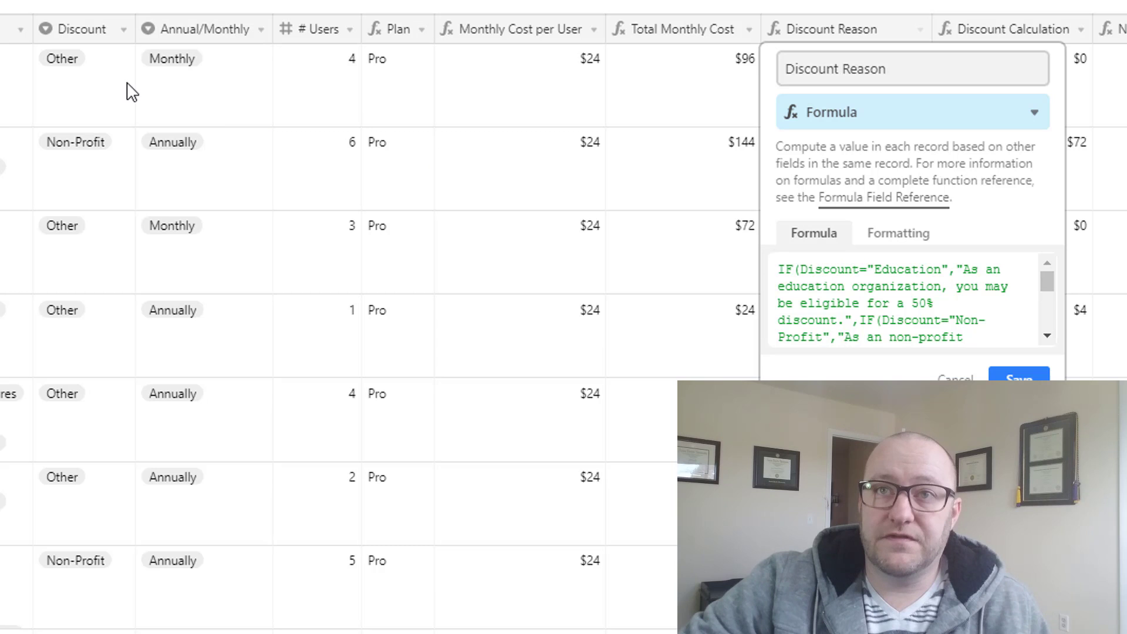
click(837, 319)
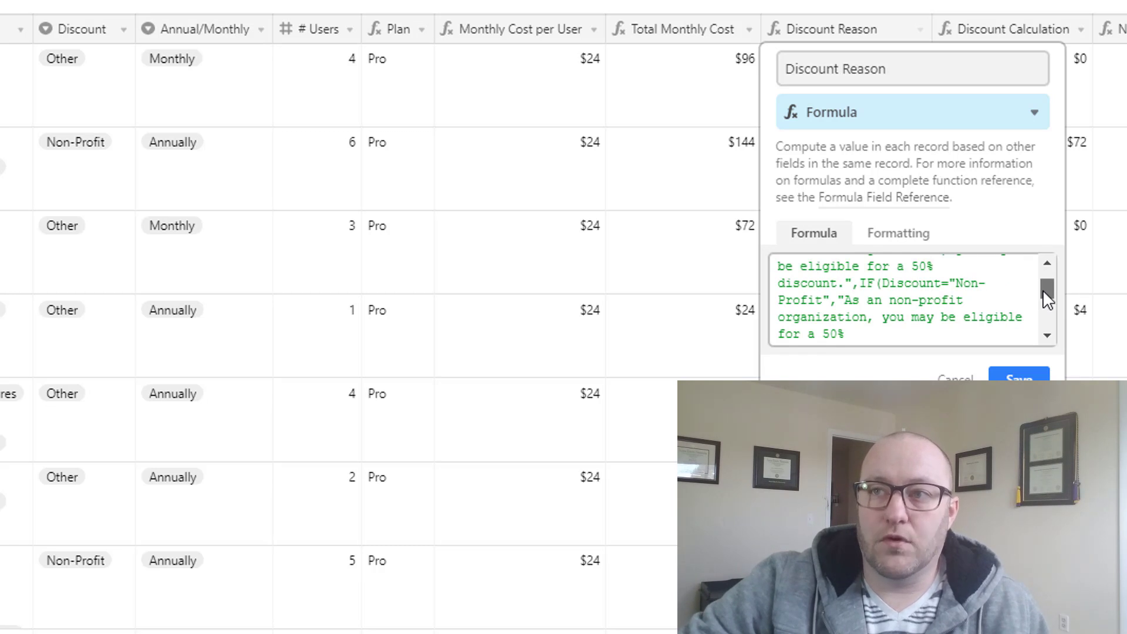
scroll(down, 3)
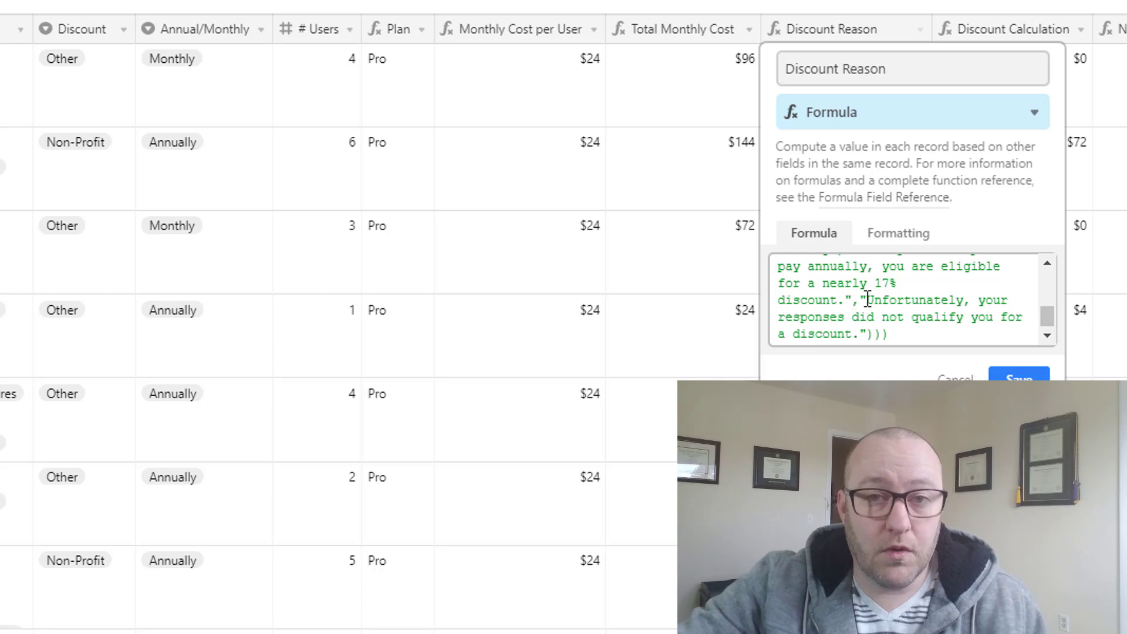
click(1018, 378)
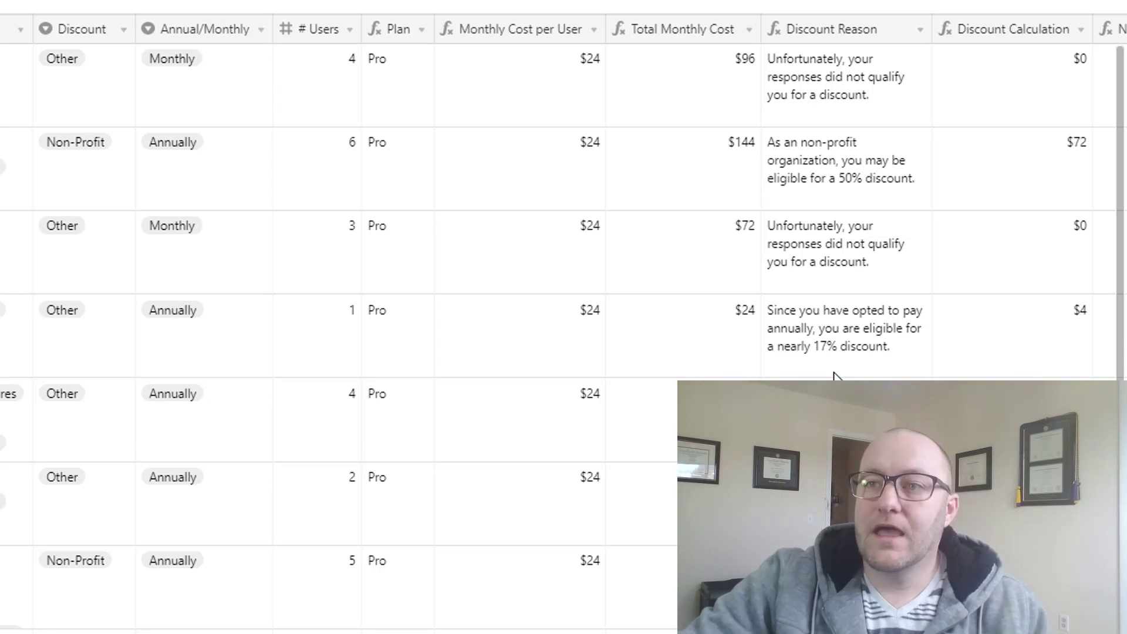
- Review the Discount Calculation nested IF formula (50% education/non-profit, ~17% annual) and close it
click(1077, 28)
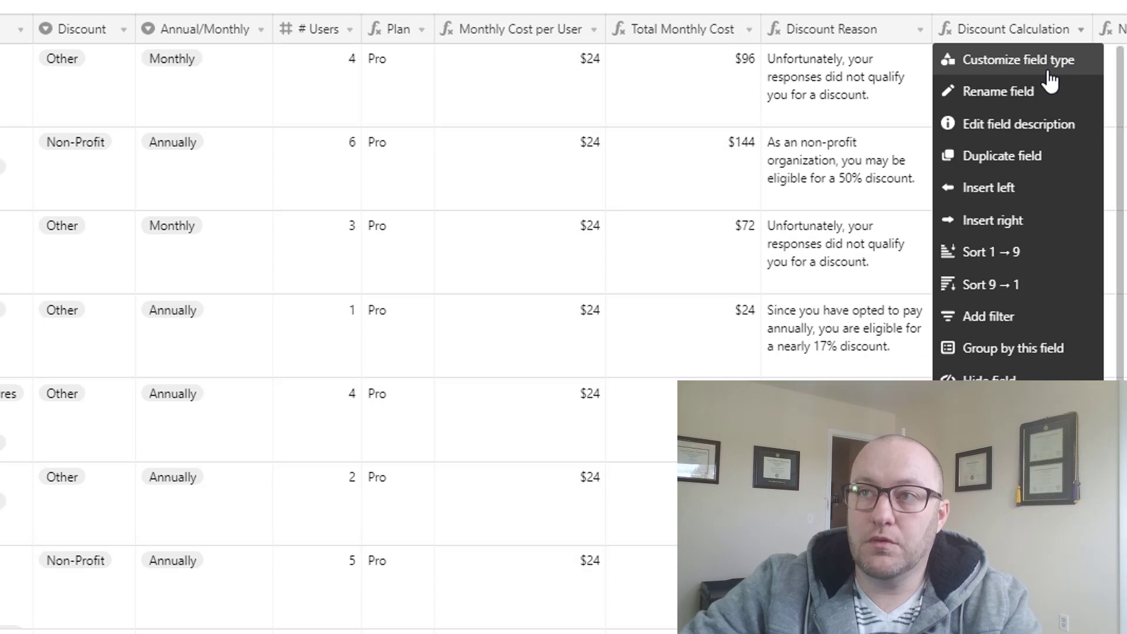
click(1027, 59)
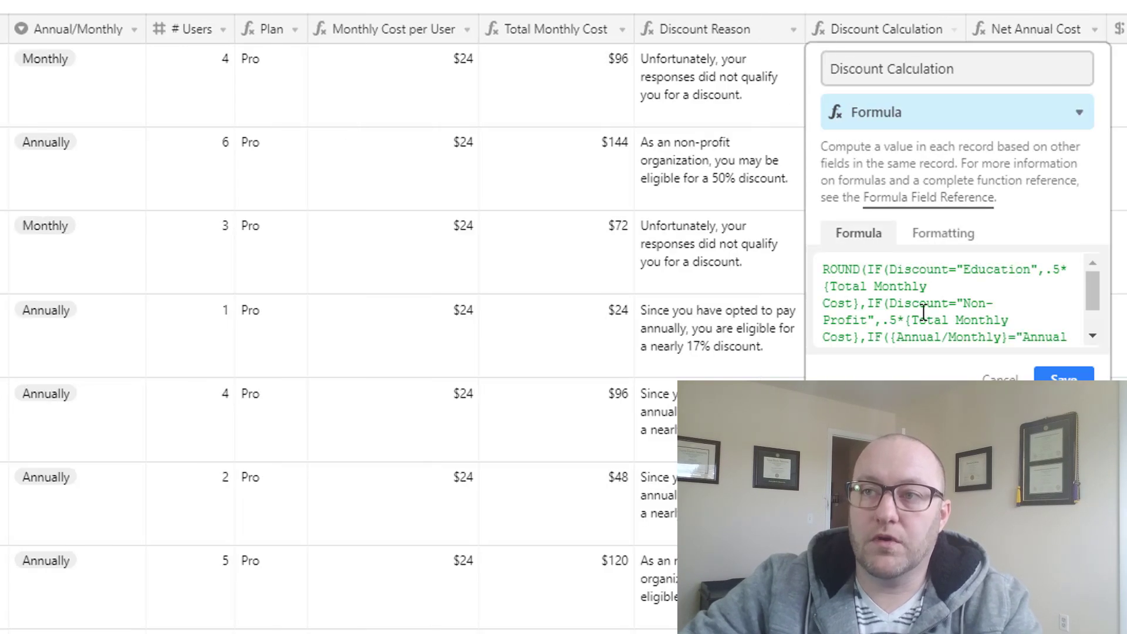
scroll(down, 3)
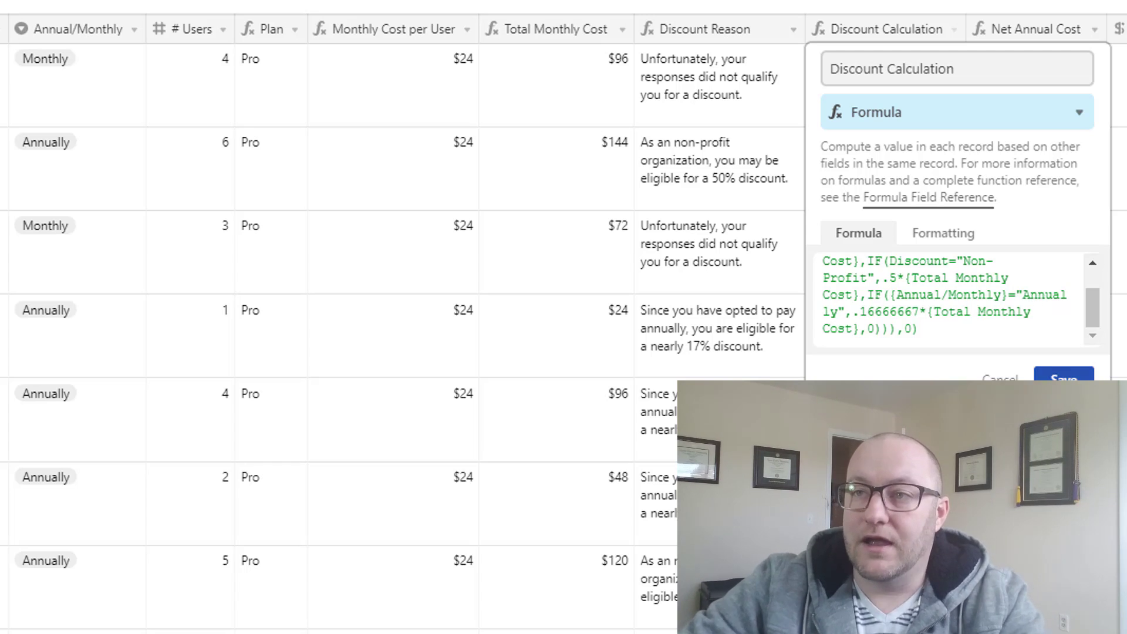
click(1063, 378)
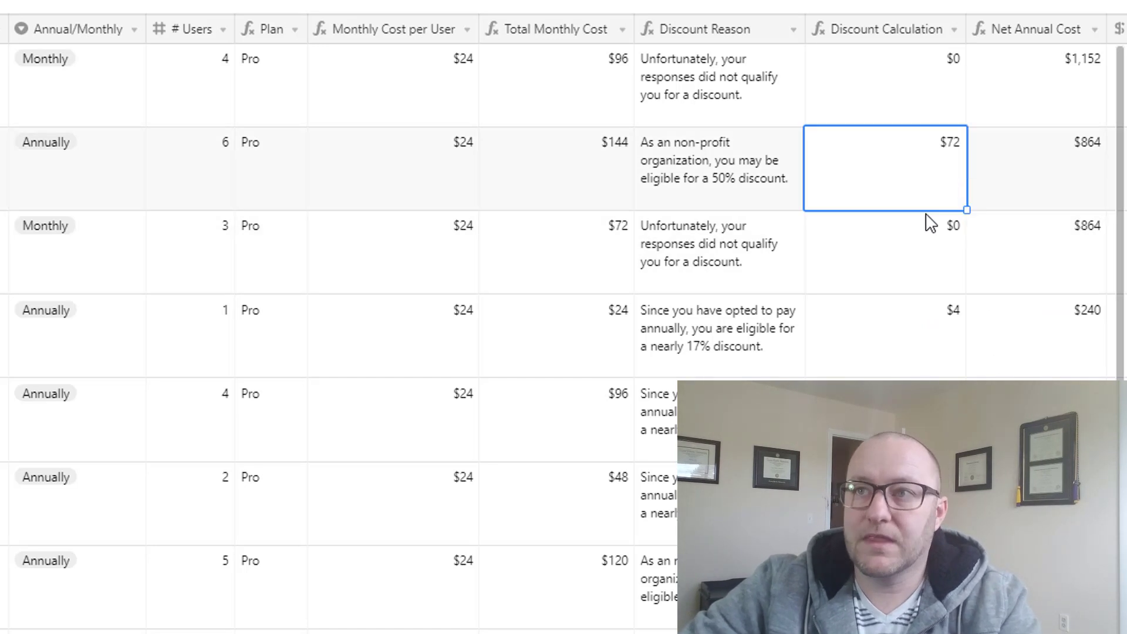
mouse_move(682, 181)
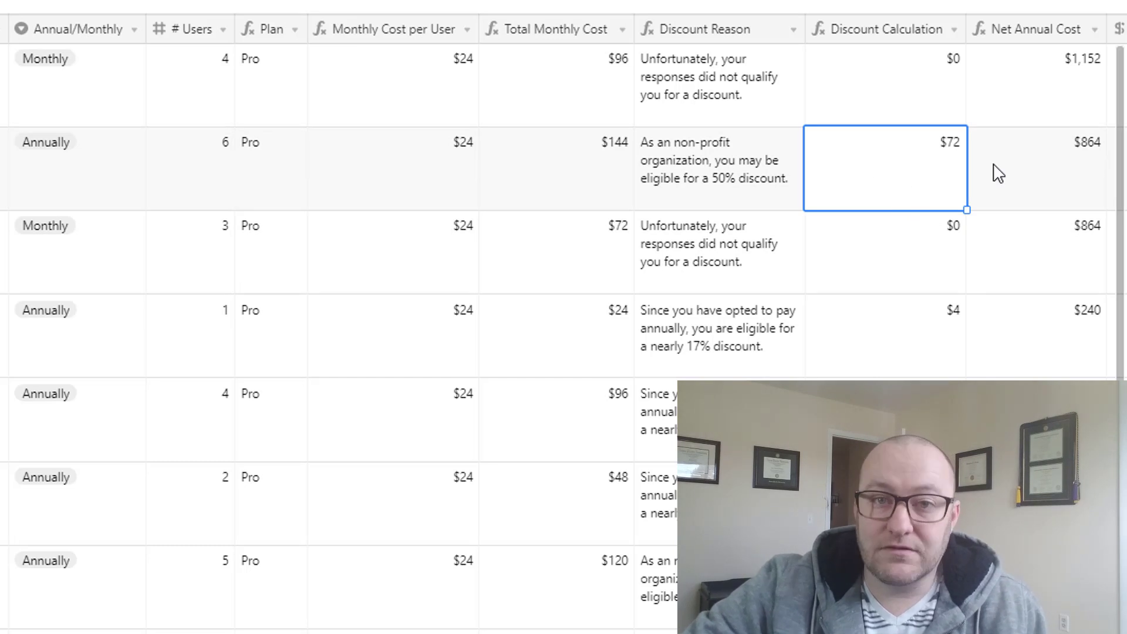
mouse_move(1098, 38)
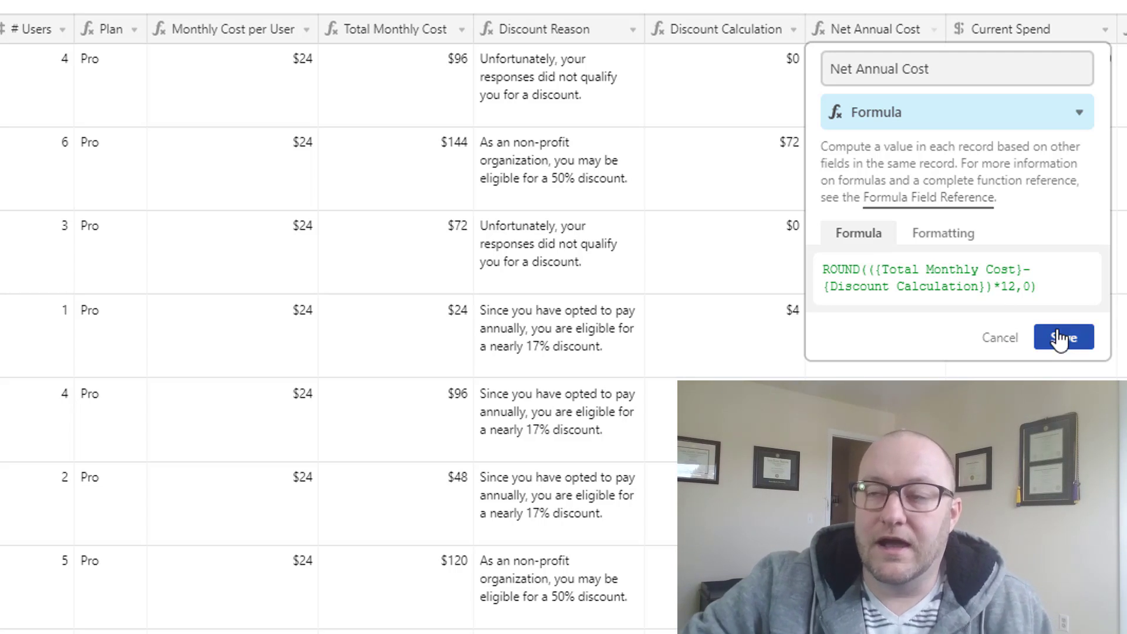
- Close Net Annual Cost and inspect the first record's $4,000 spend and $2,848 savings
click(1063, 337)
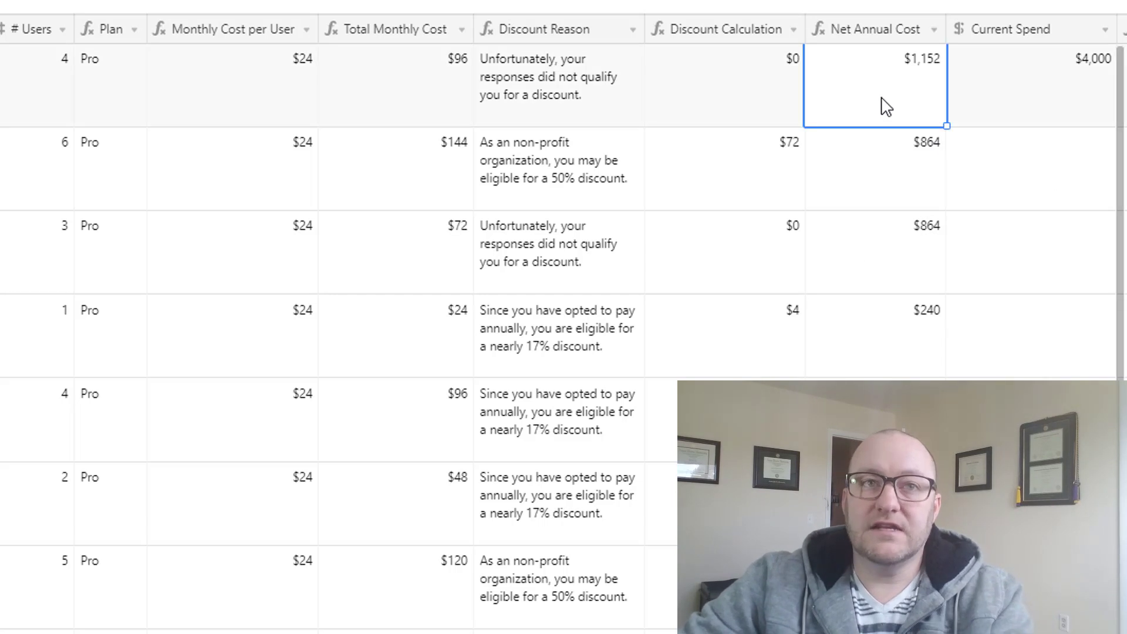
scroll(right, 3)
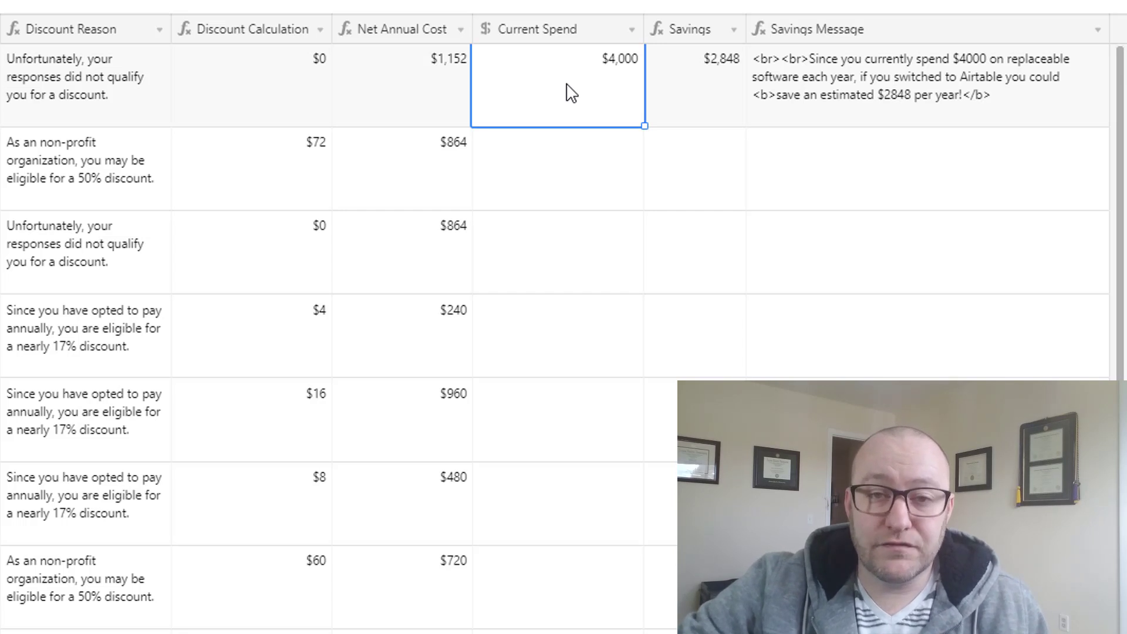
click(403, 82)
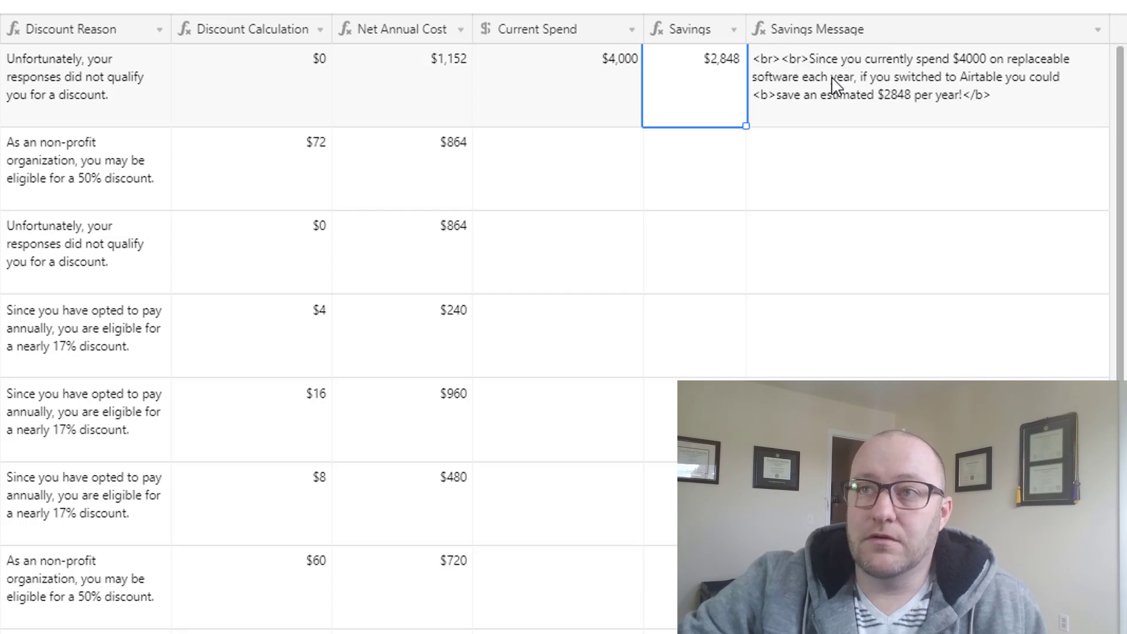
mouse_move(895, 88)
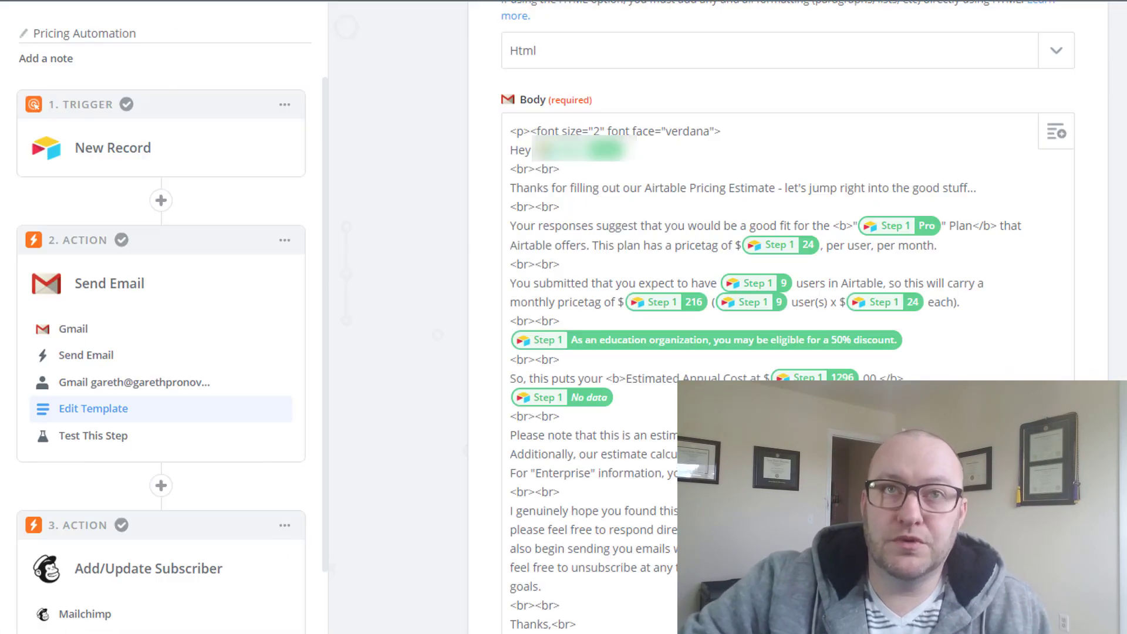
mouse_move(393, 216)
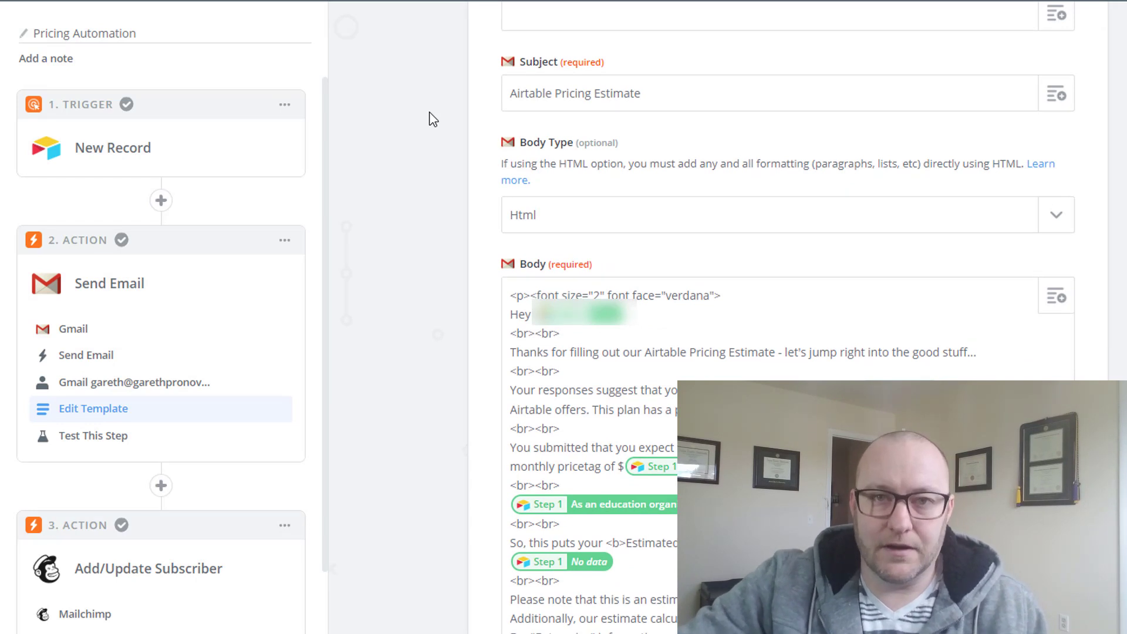
- Scroll through the Send Email template's Subject and HTML Body with Airtable record fields
scroll(down, 3)
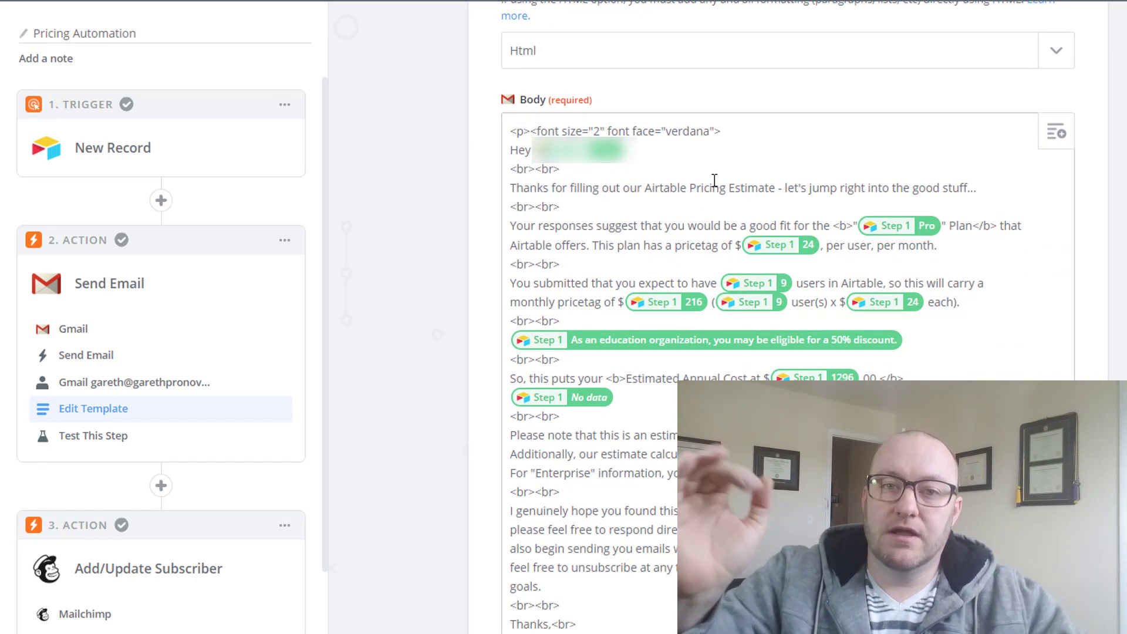
scroll(down, 3)
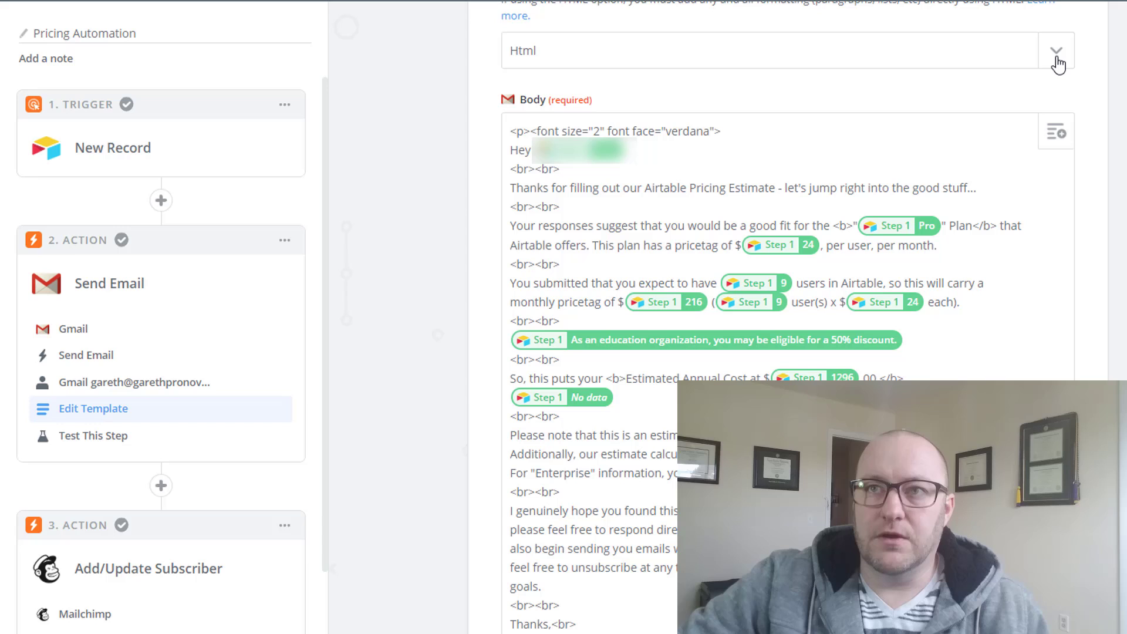
click(1056, 51)
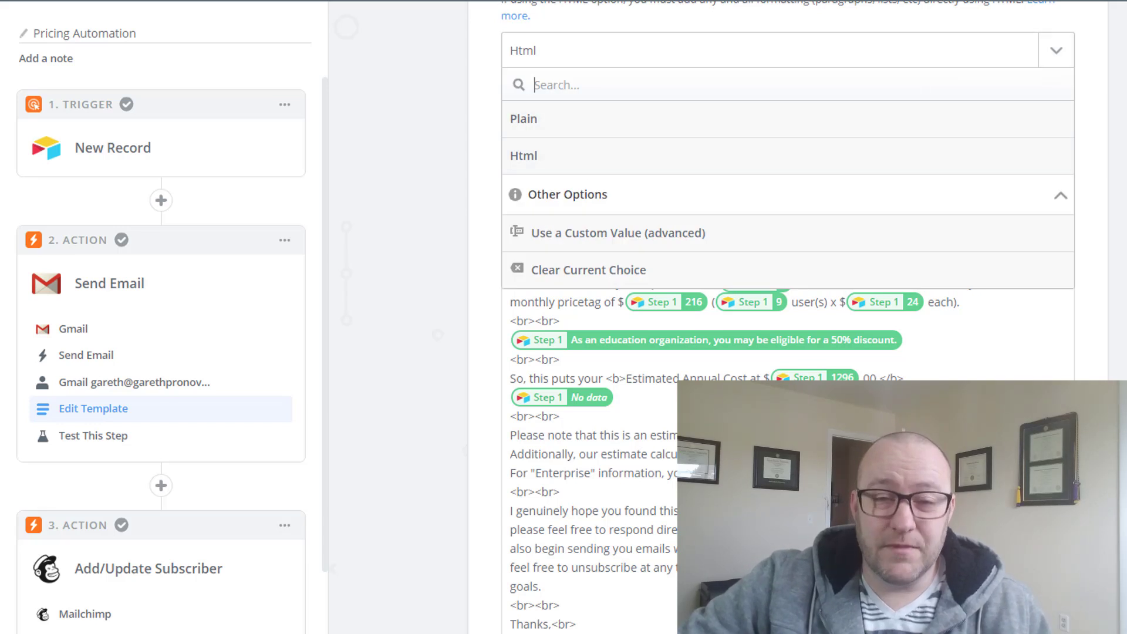
click(523, 155)
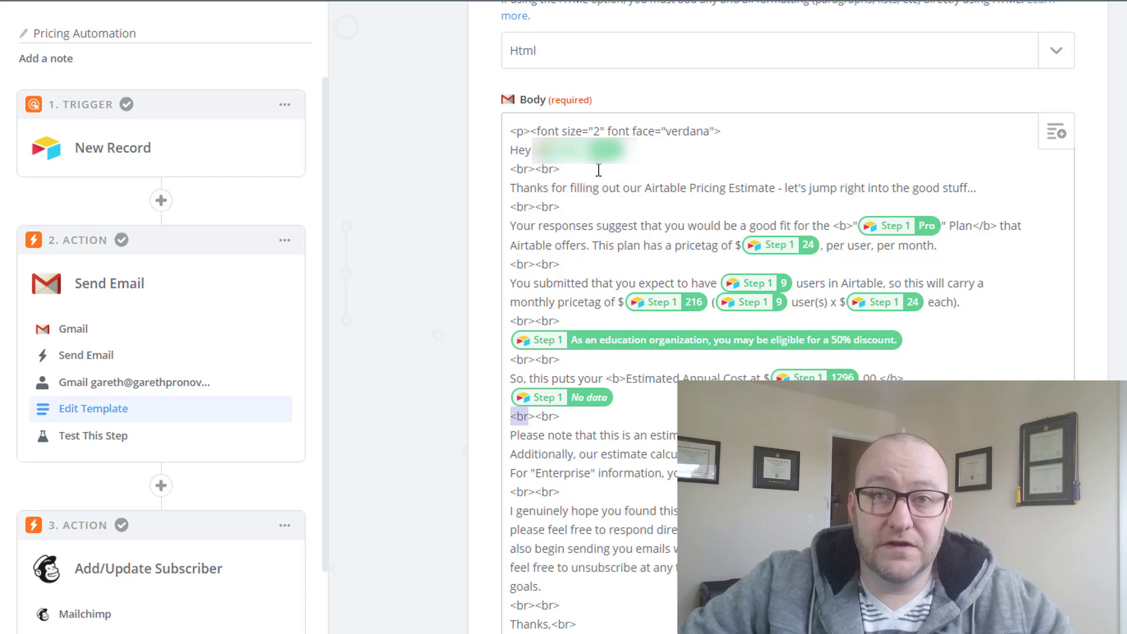
scroll(down, 3)
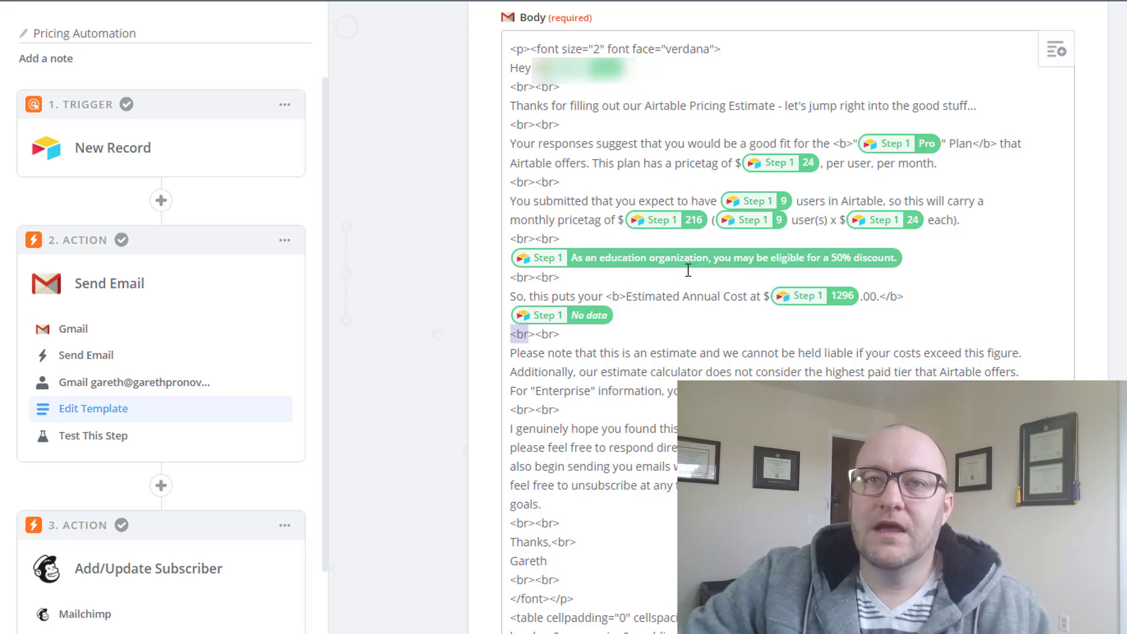
mouse_move(538, 264)
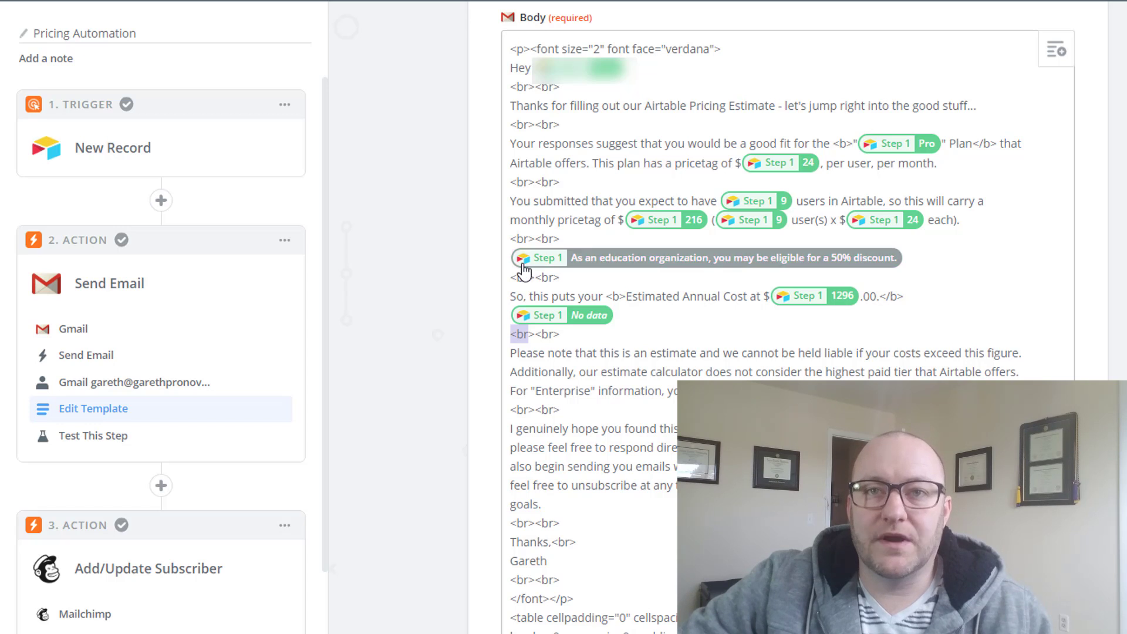
mouse_move(582, 271)
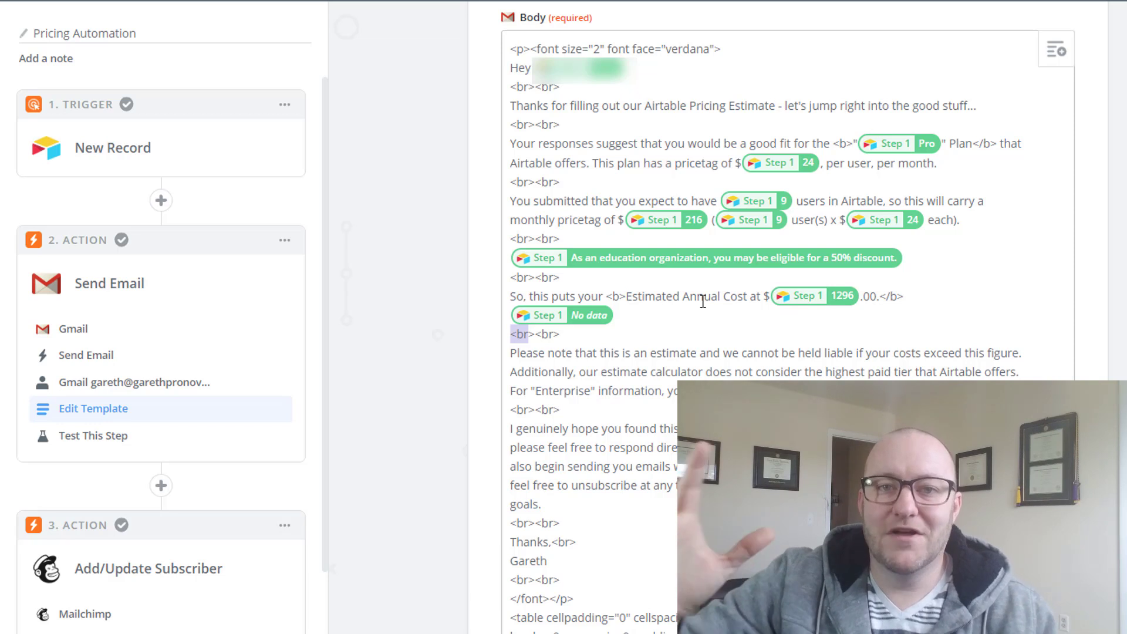
scroll(down, 3)
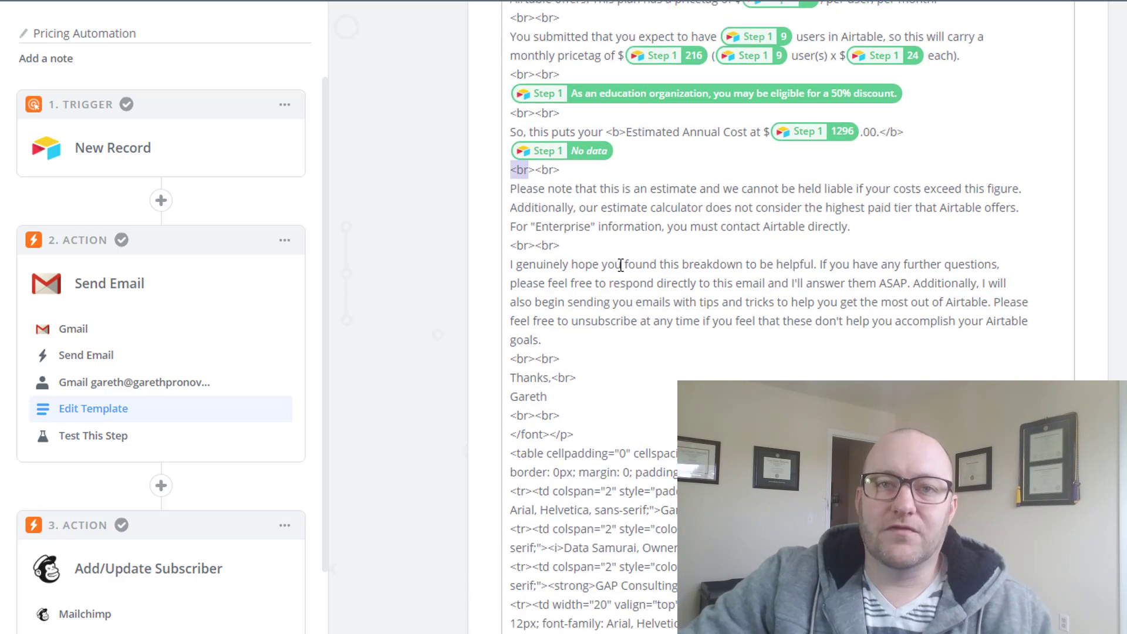
mouse_move(1060, 334)
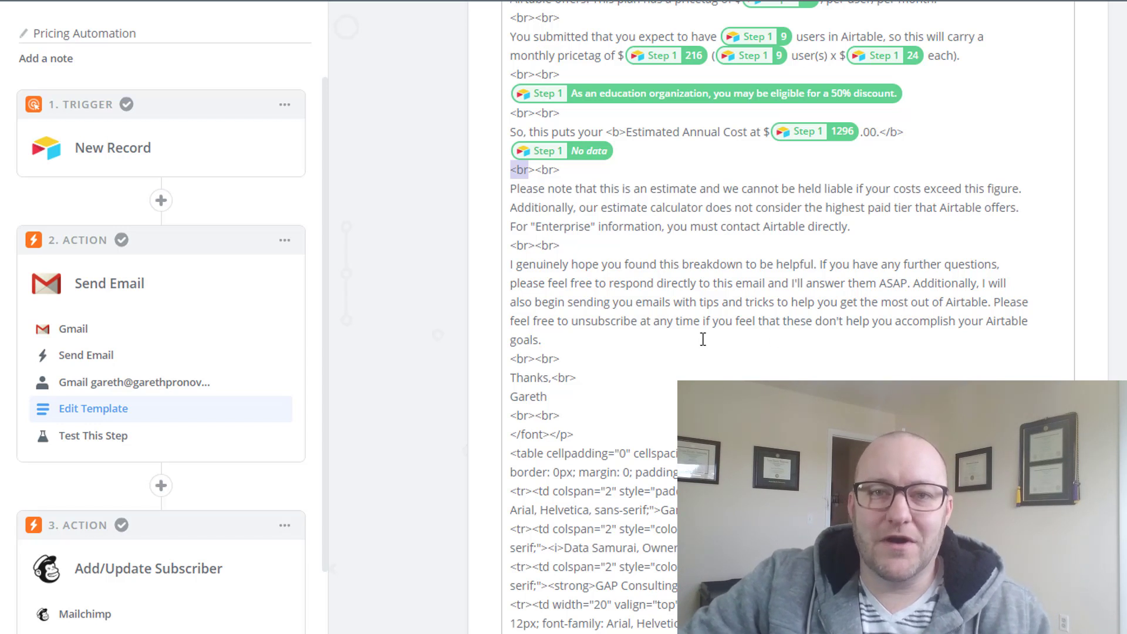
scroll(down, 3)
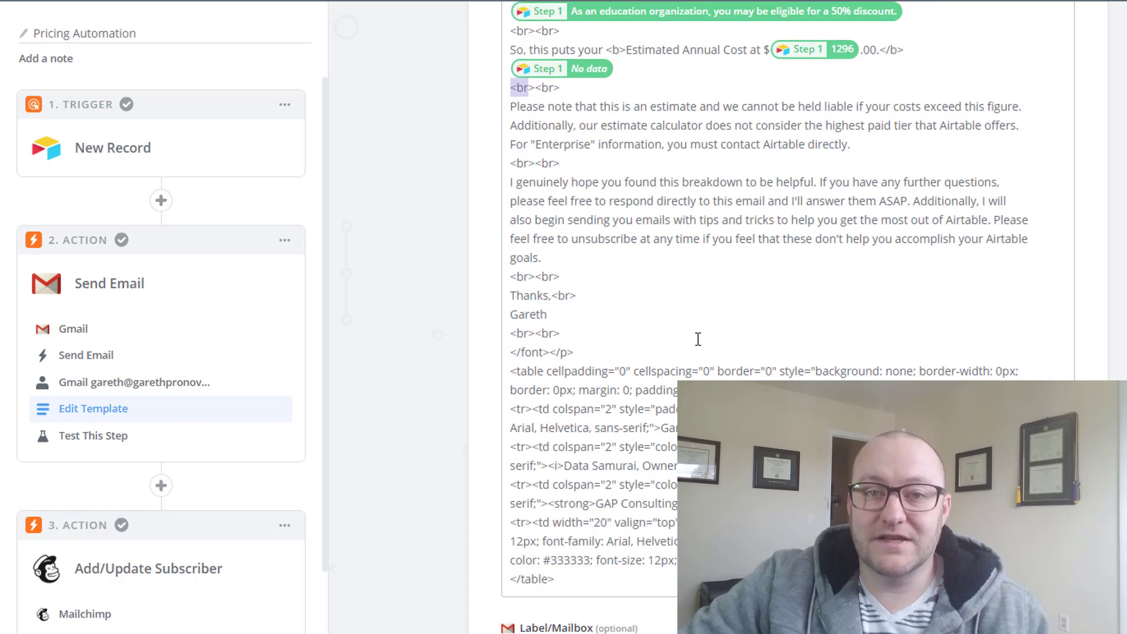
mouse_move(394, 397)
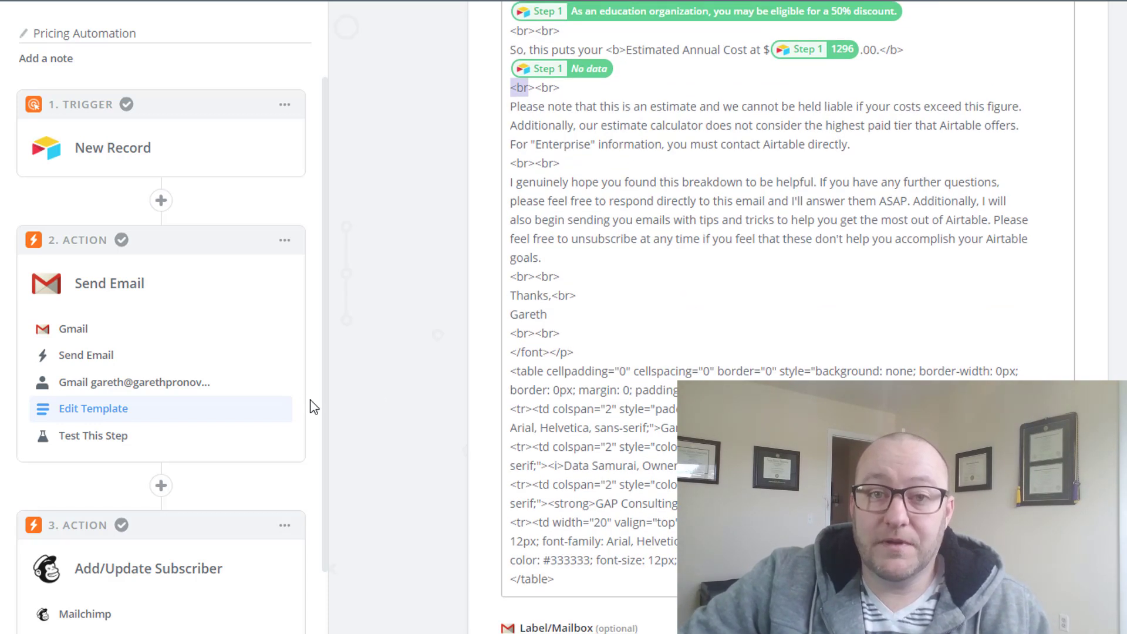
scroll(down, 3)
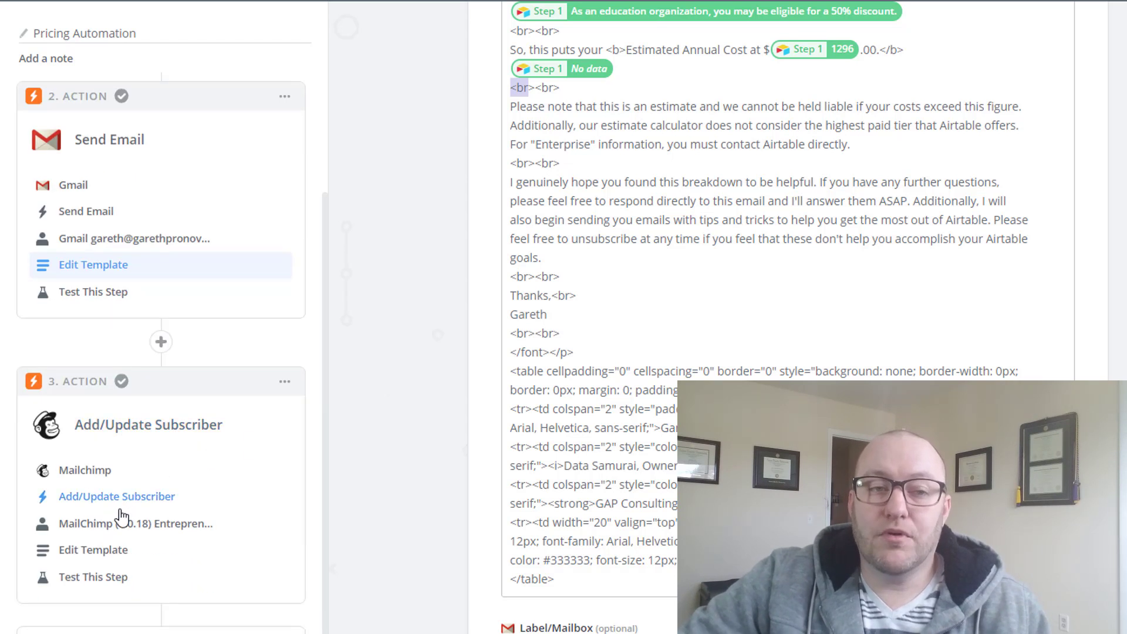